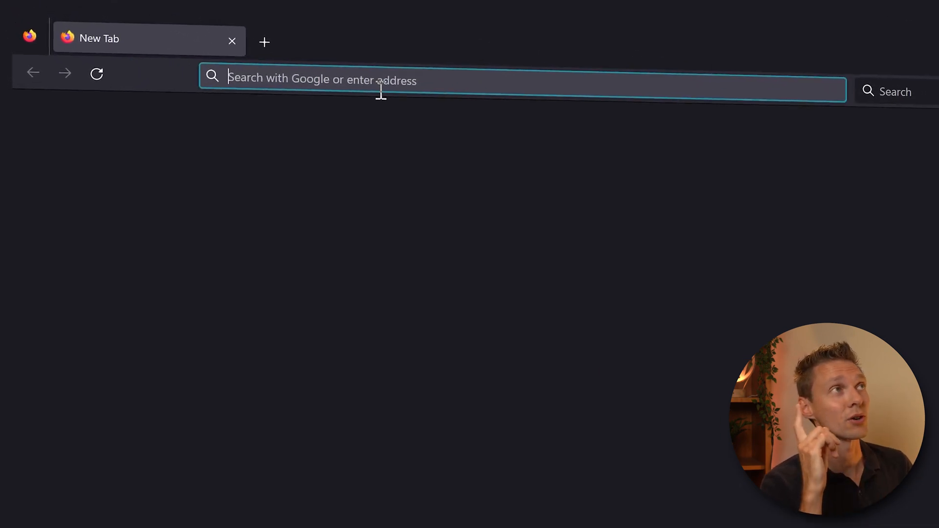
- Search 'wampserver', open wampserver.com in English and reach the Downloads section
text(wampserver)
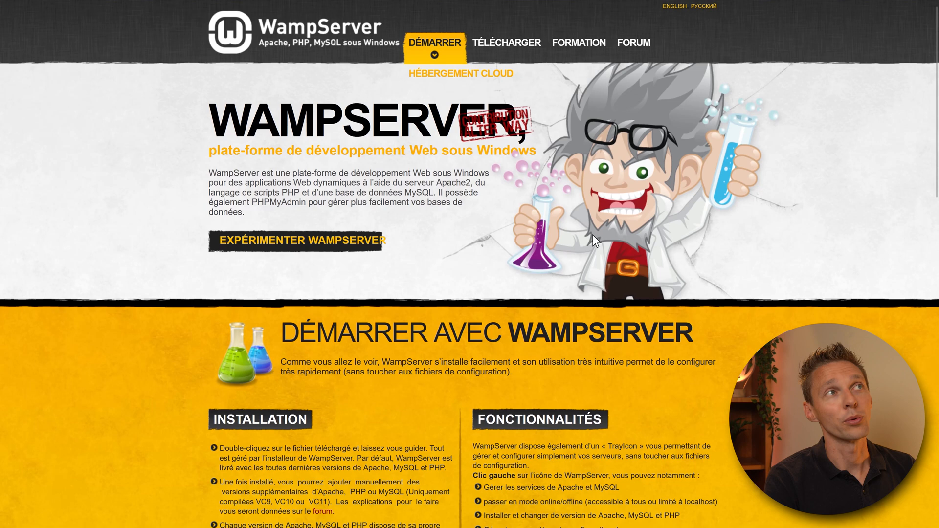
mouse_move(237, 186)
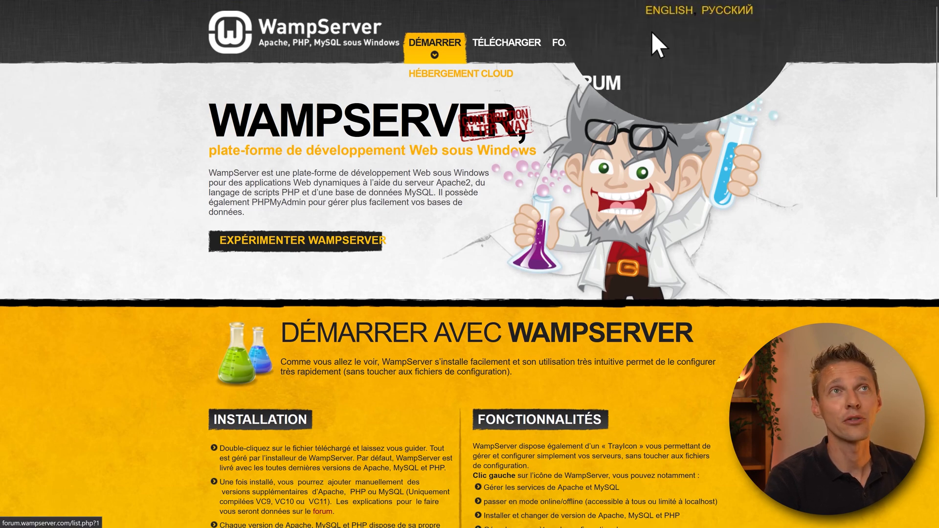
click(667, 12)
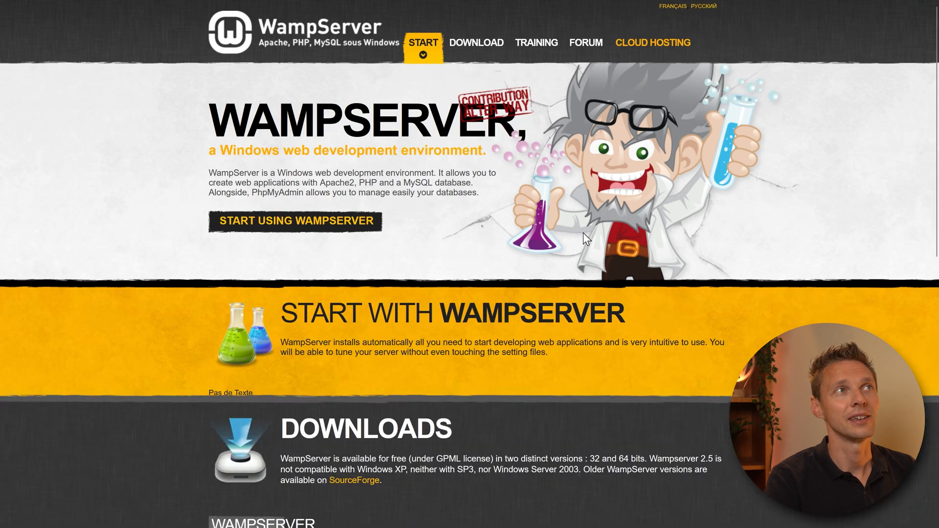
mouse_move(413, 193)
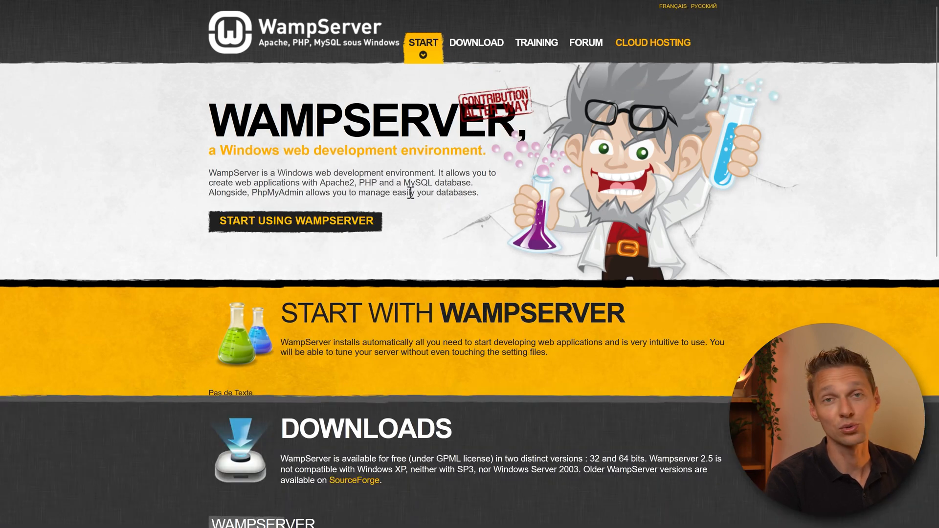
mouse_move(303, 234)
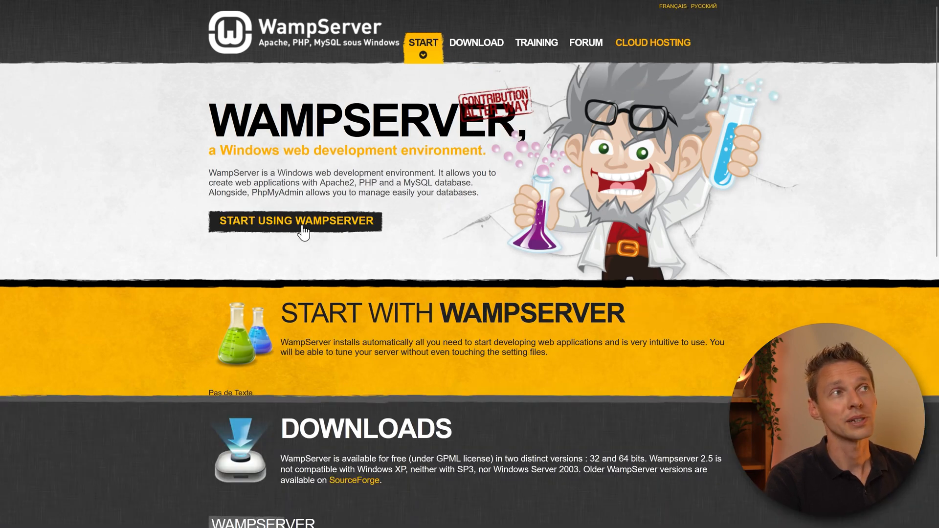
scroll(down, 3)
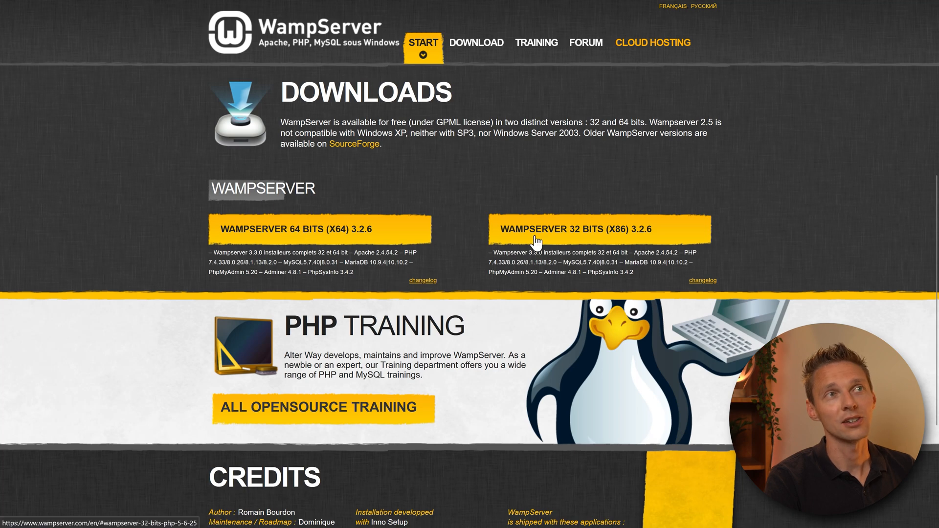
mouse_move(482, 194)
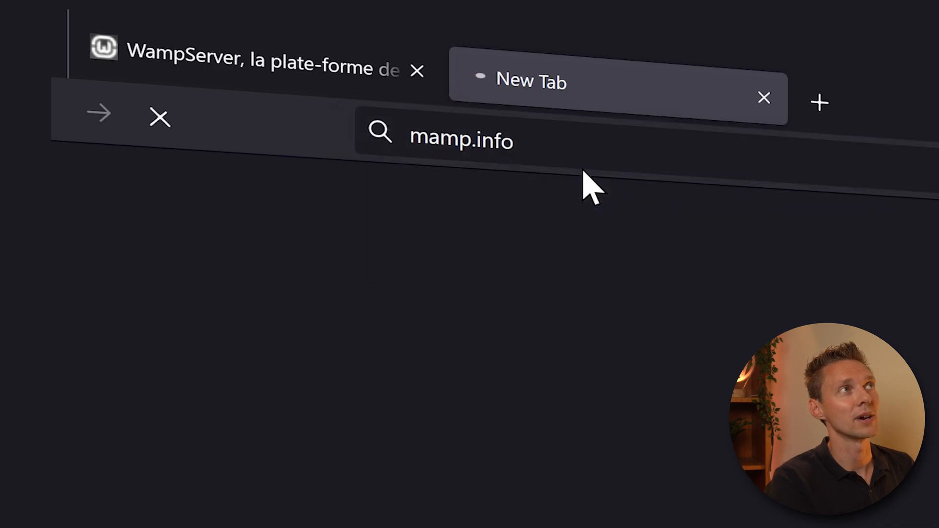
- Load mamp.info and view the MAMP PRO 6 for macOS edition
key(Enter)
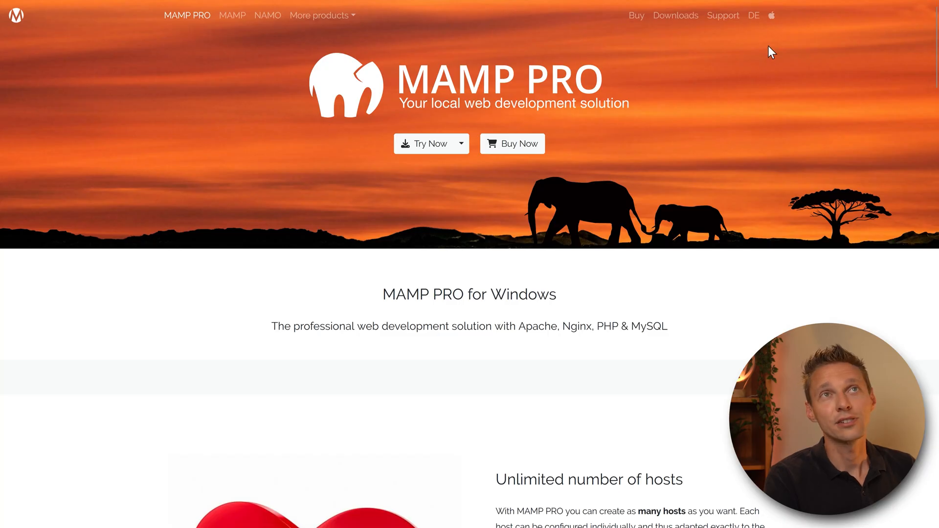
click(772, 16)
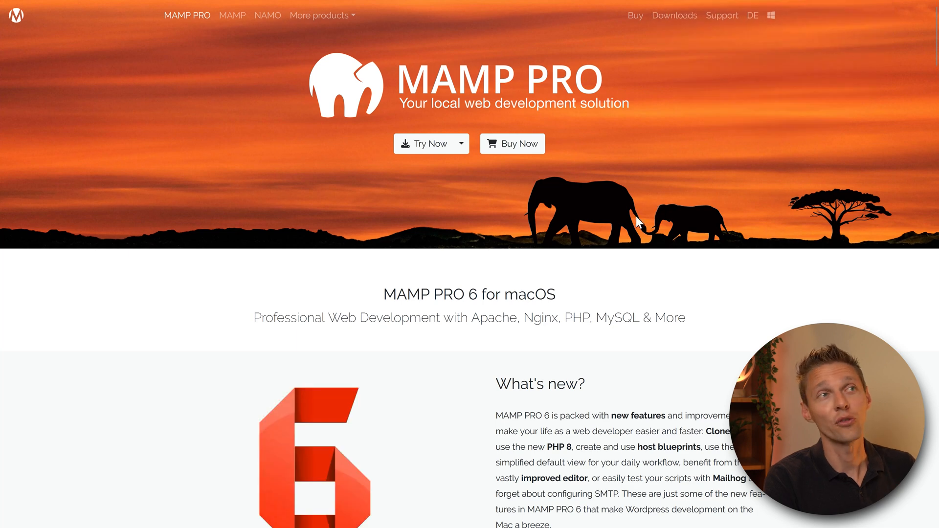
mouse_move(616, 233)
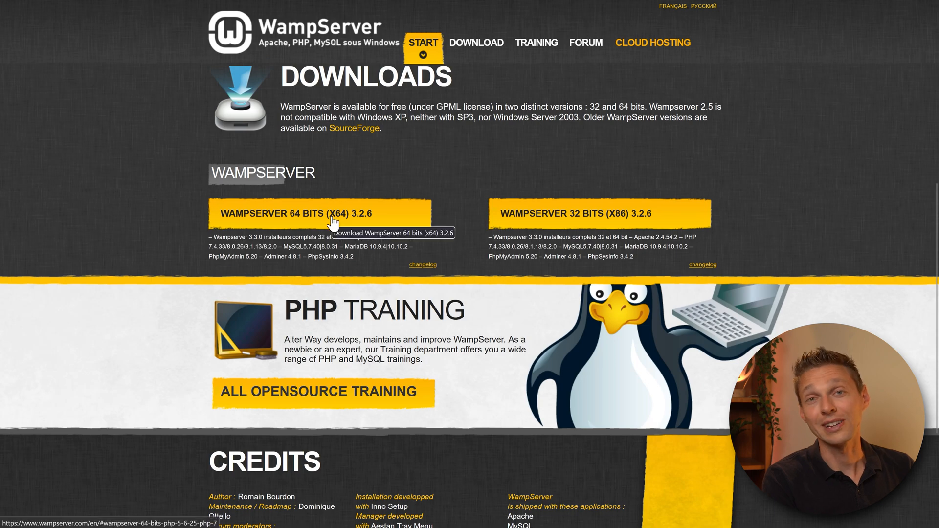
- Choose WAMPSERVER 64 BITS (X64) and download it directly from SourceForge, skipping the form
click(335, 213)
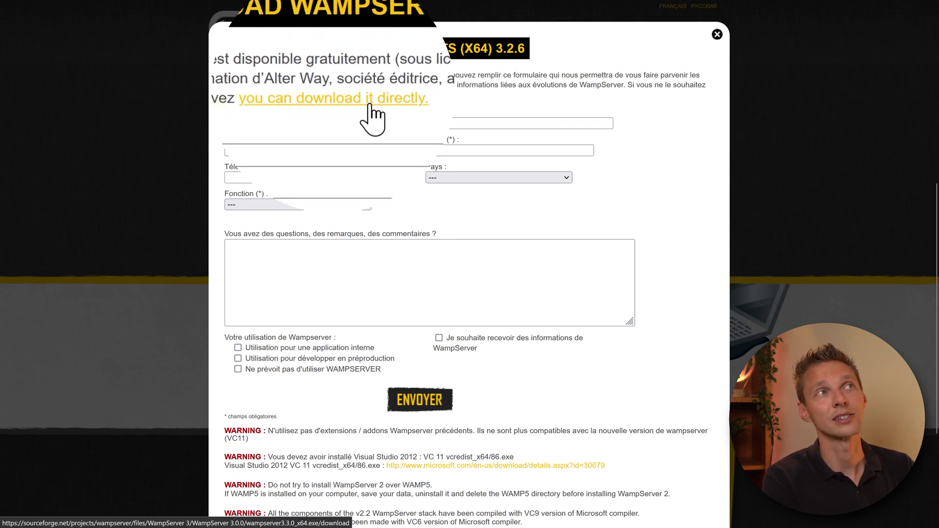
click(333, 98)
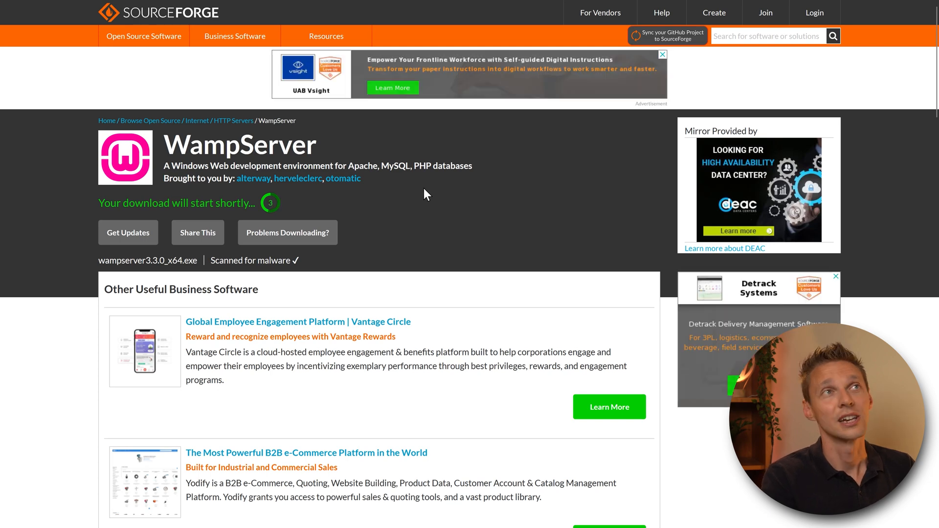
mouse_move(399, 229)
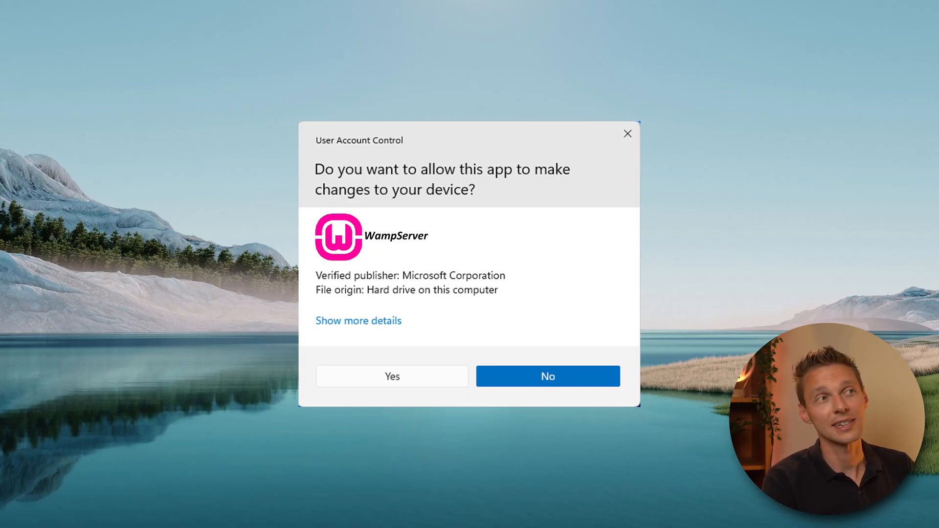
- Allow the installer, keep English, read the Information page noting the no-spaces-in-paths rule, and continue
click(391, 375)
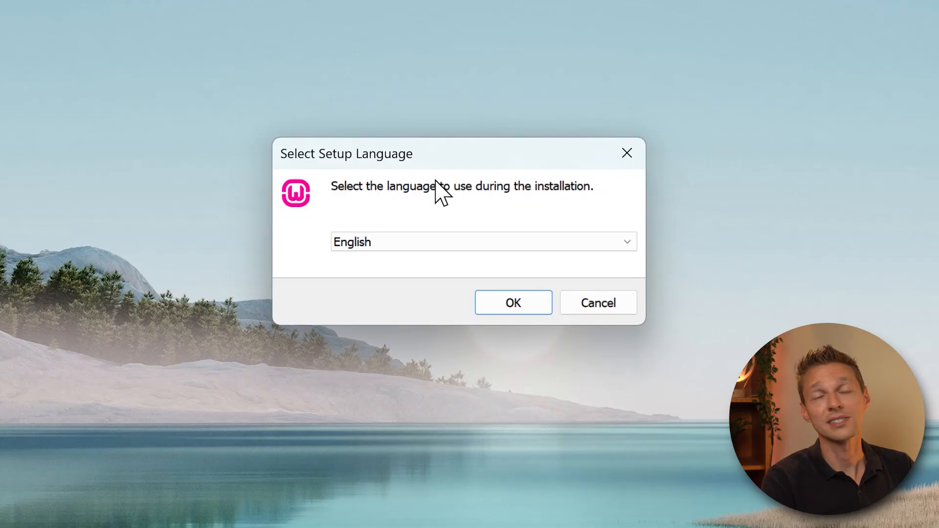
click(512, 302)
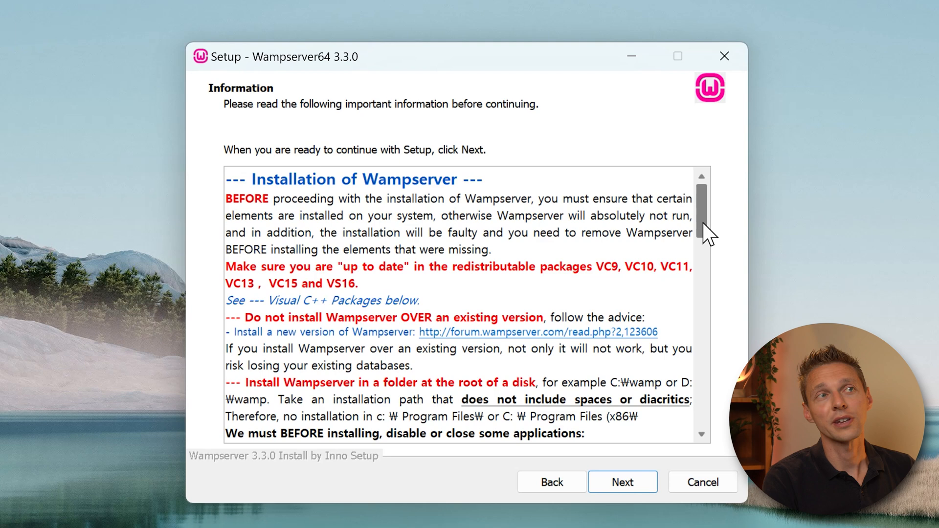
scroll(down, 3)
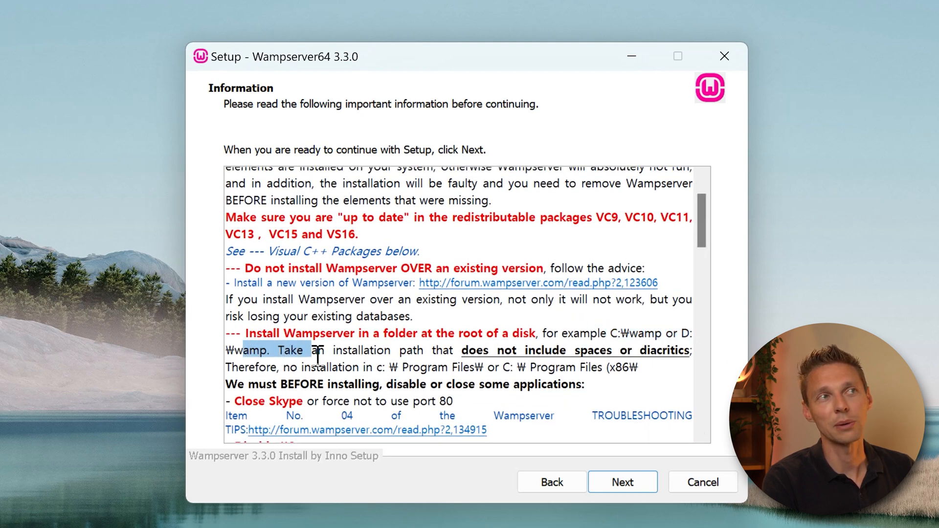
drag(317, 350, 689, 351)
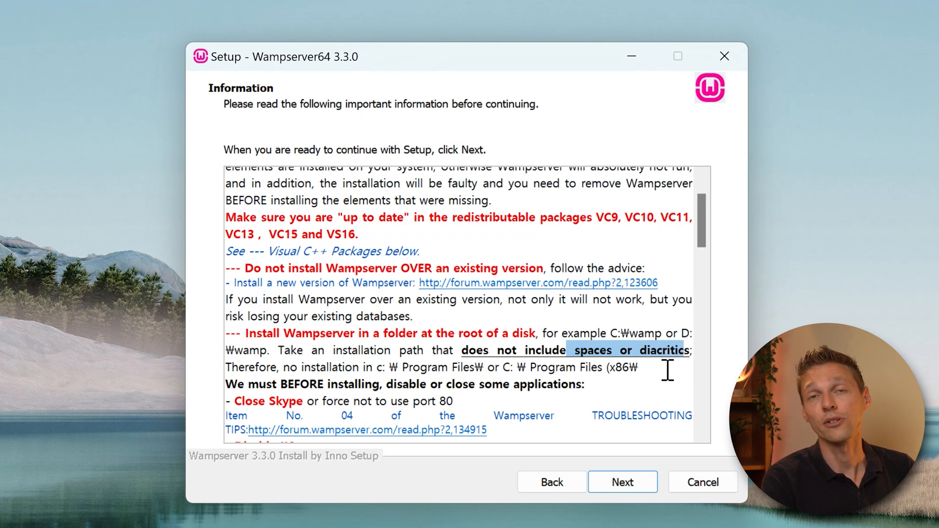
click(622, 482)
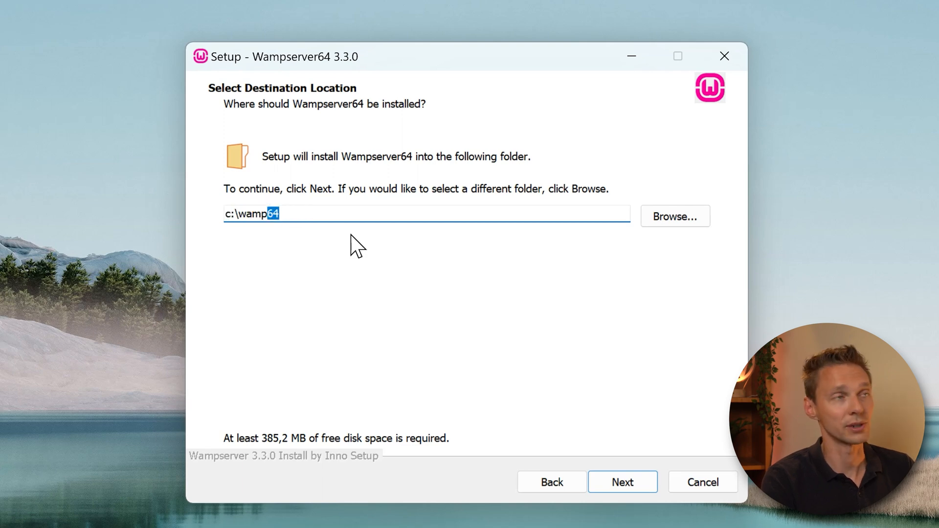
- Change the install folder to c:\wamp, keep default components and shortcuts folder, and start installing
key(Delete)
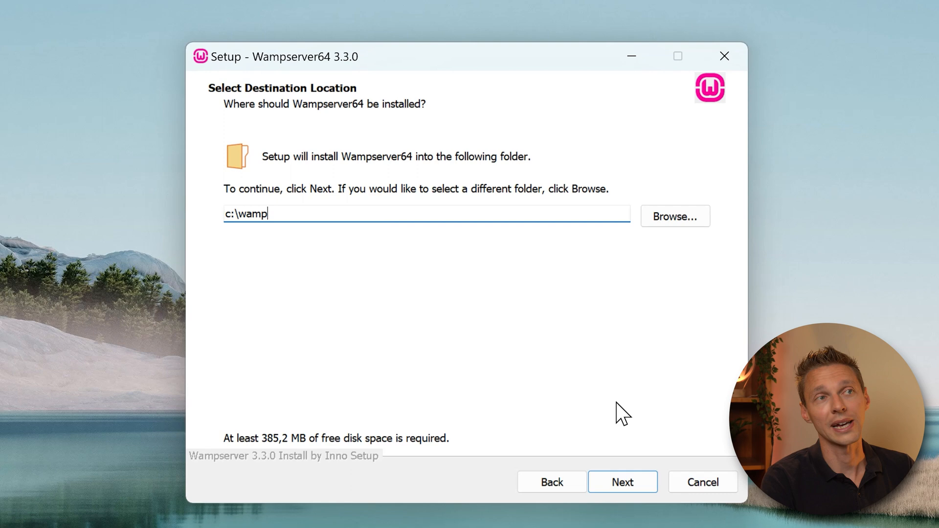
click(623, 482)
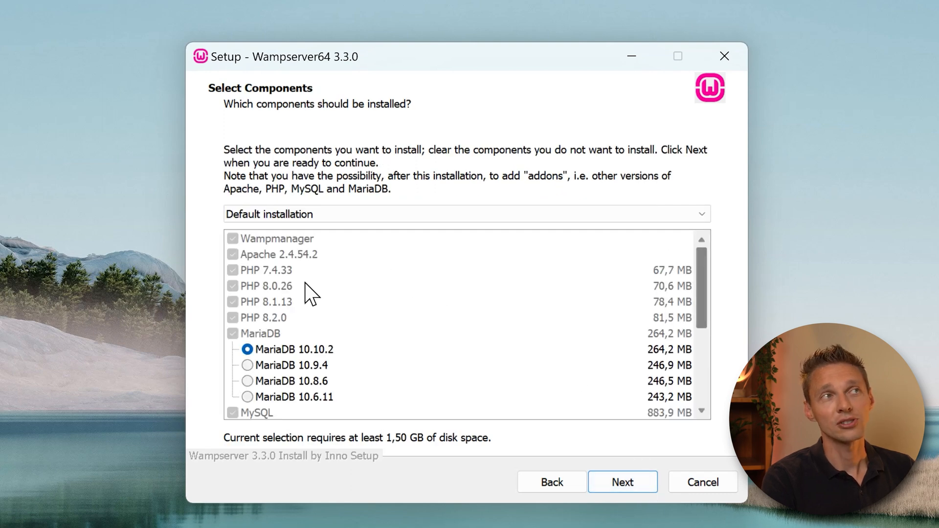
mouse_move(709, 312)
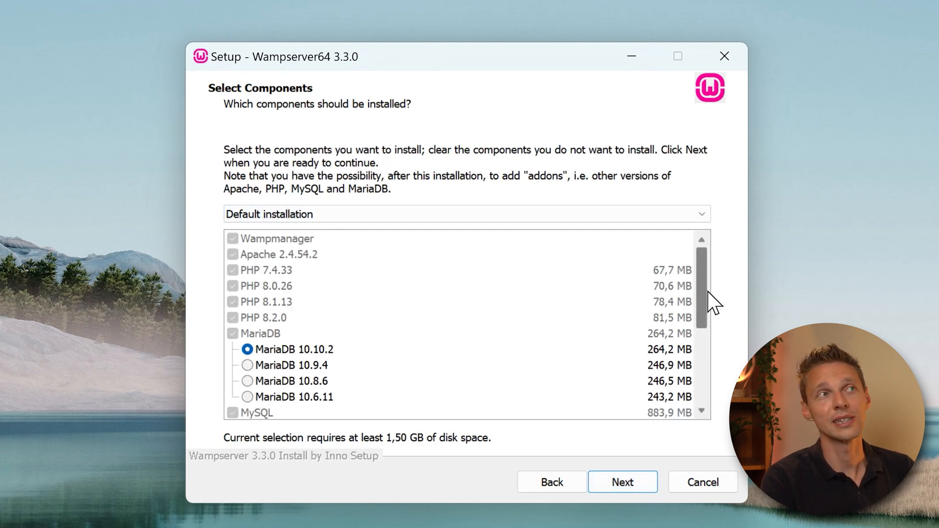
scroll(down, 3)
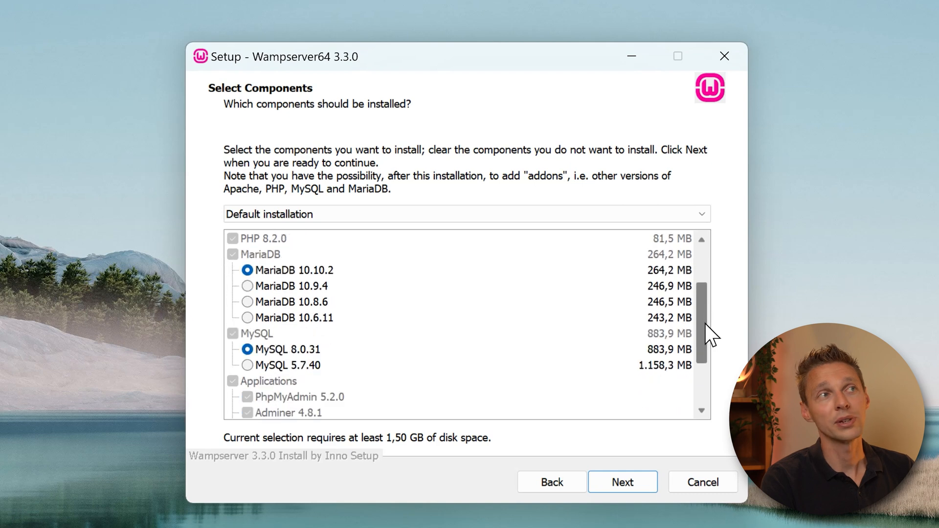
scroll(down, 3)
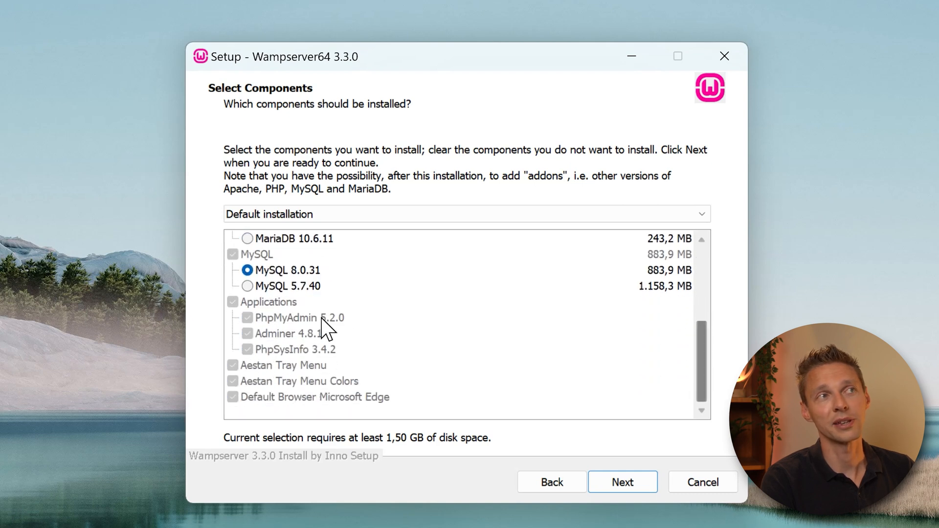
mouse_move(556, 436)
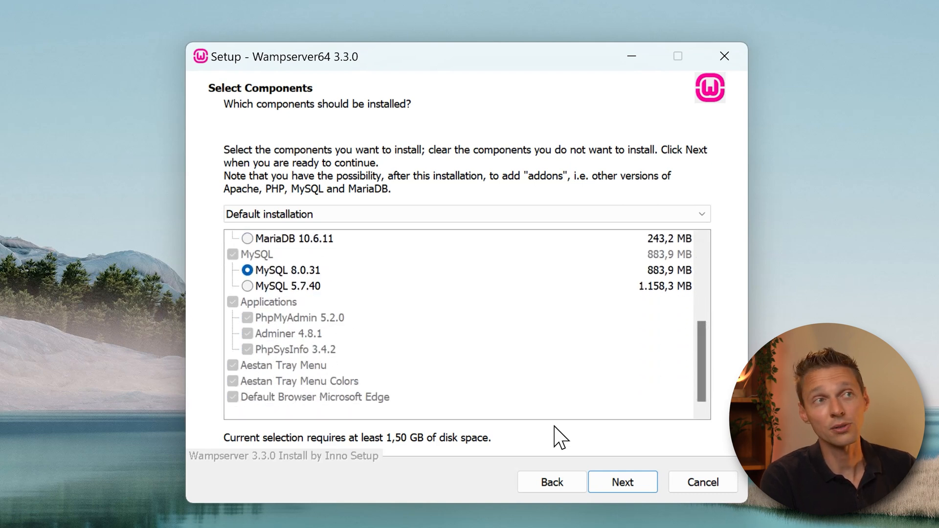
click(622, 482)
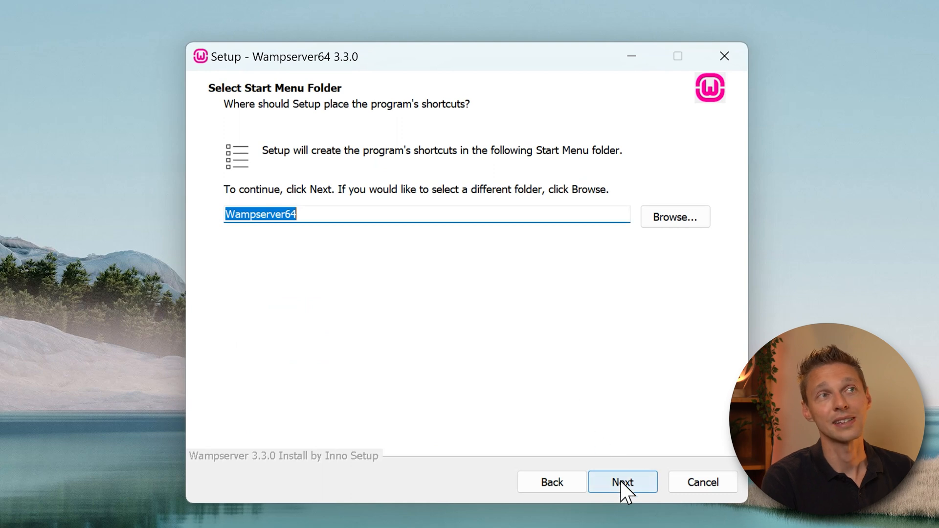
click(622, 482)
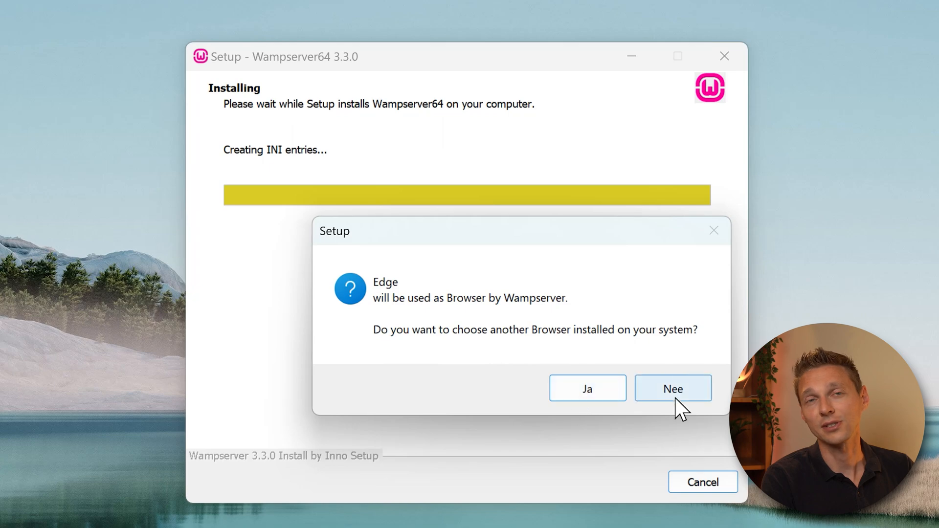
- Keep Edge as browser and Notepad as editor, pass the information page and finish setup
click(673, 388)
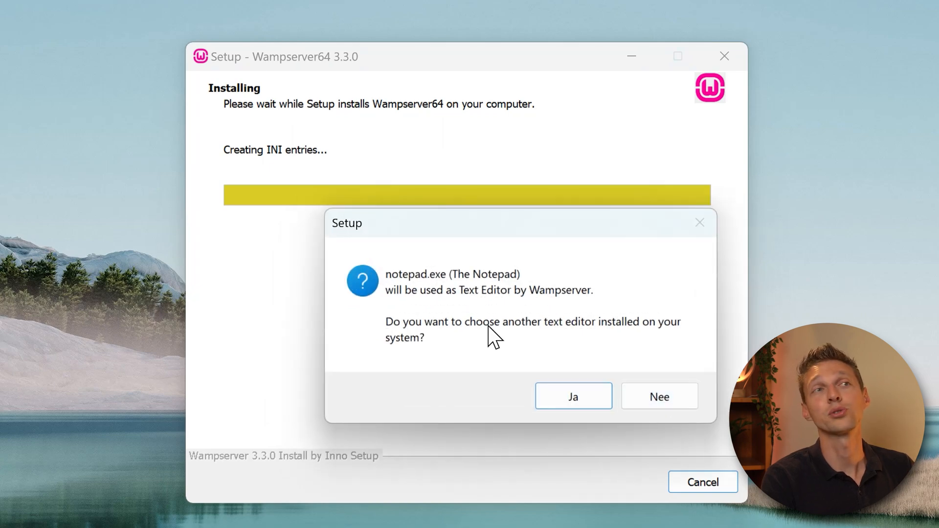
click(660, 396)
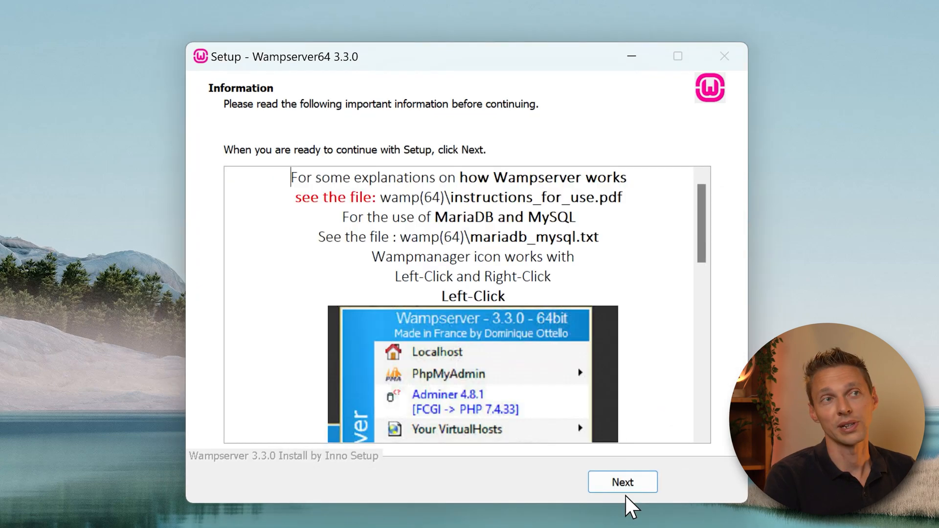
click(622, 482)
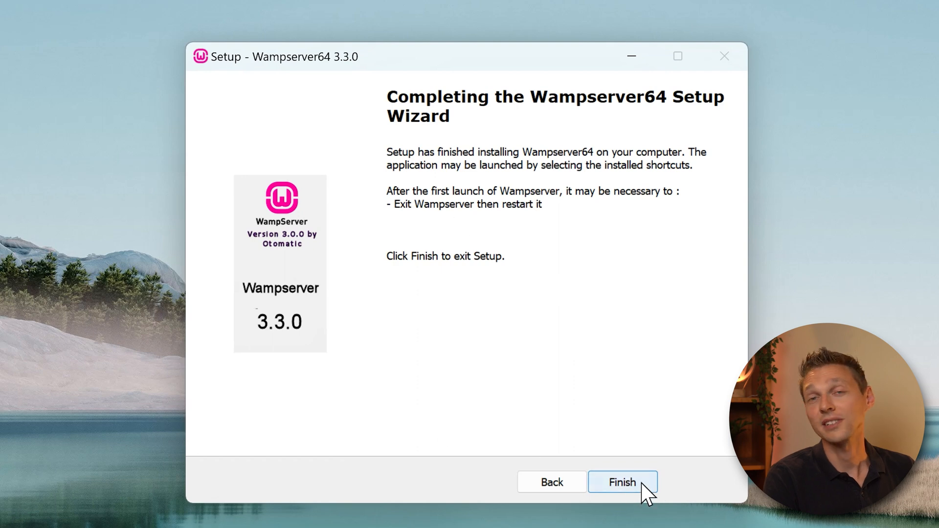
click(623, 481)
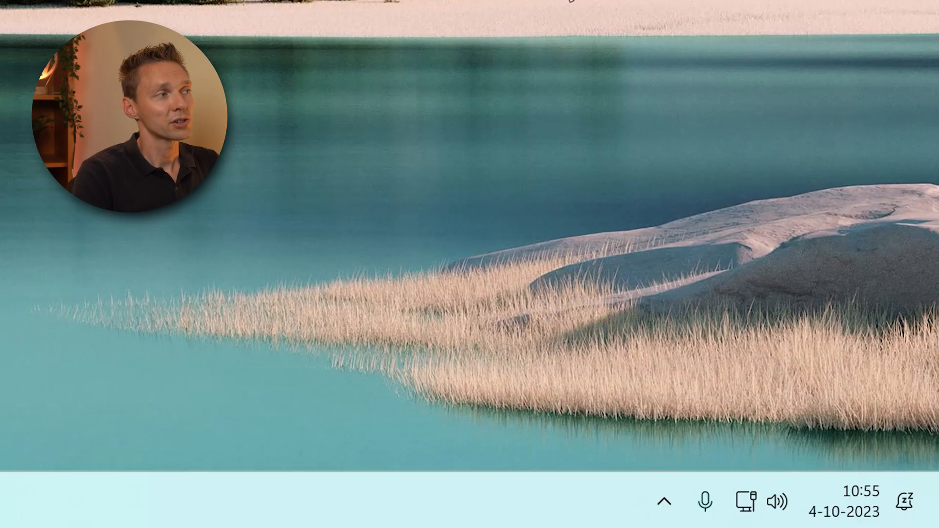
- From the system tray overflow, exit the running WampServer instance
click(665, 501)
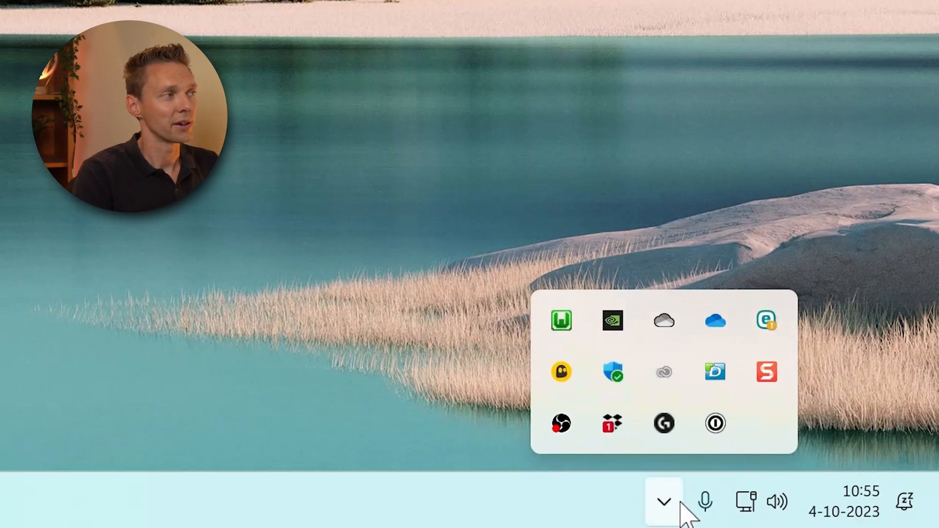
click(561, 321)
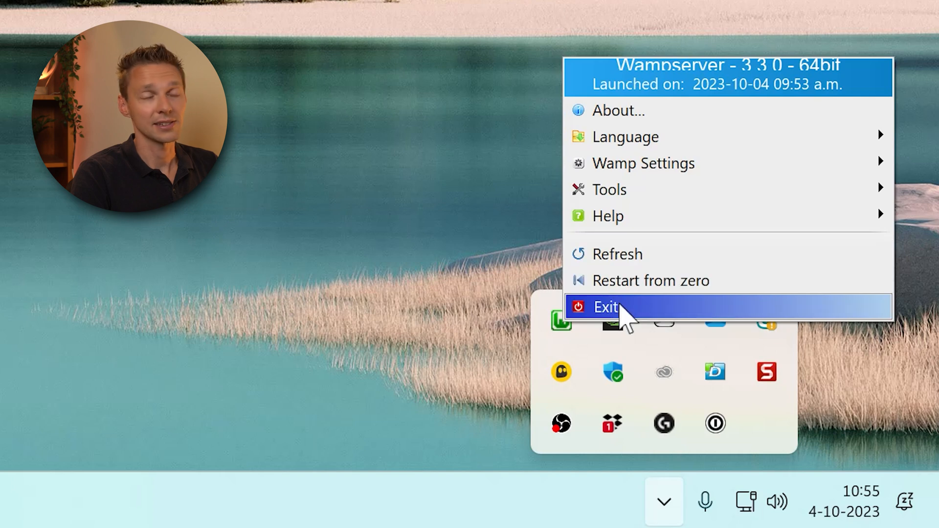
click(605, 306)
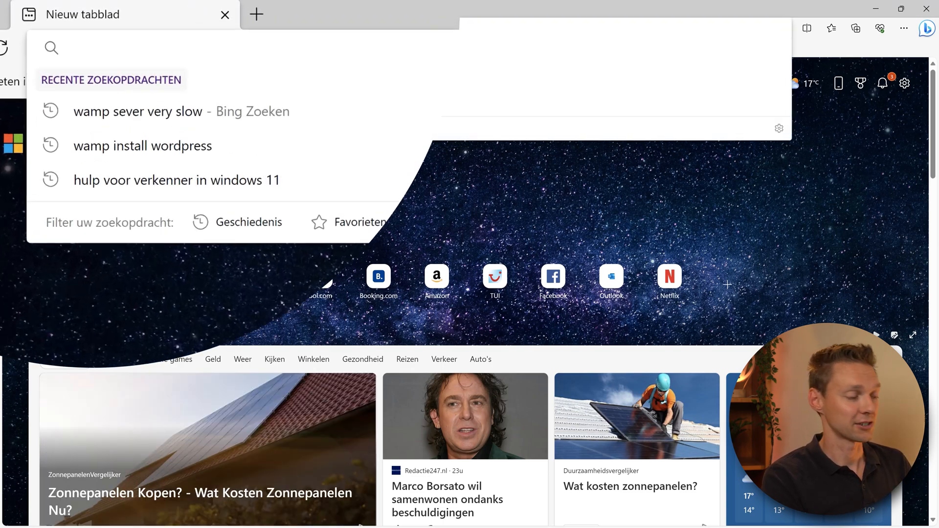
- Visit localhost, then go to wordpress.org's download page for WordPress 6.3.1
text(localhoa)
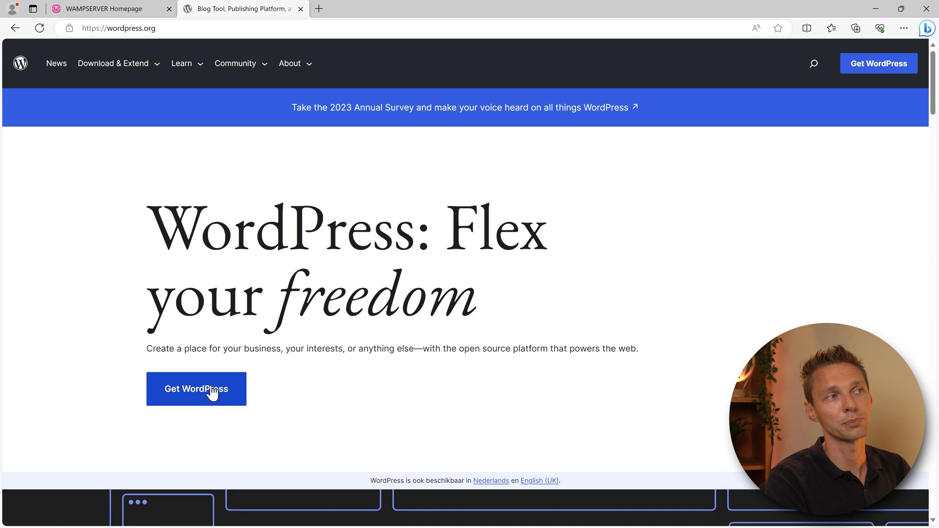
click(196, 390)
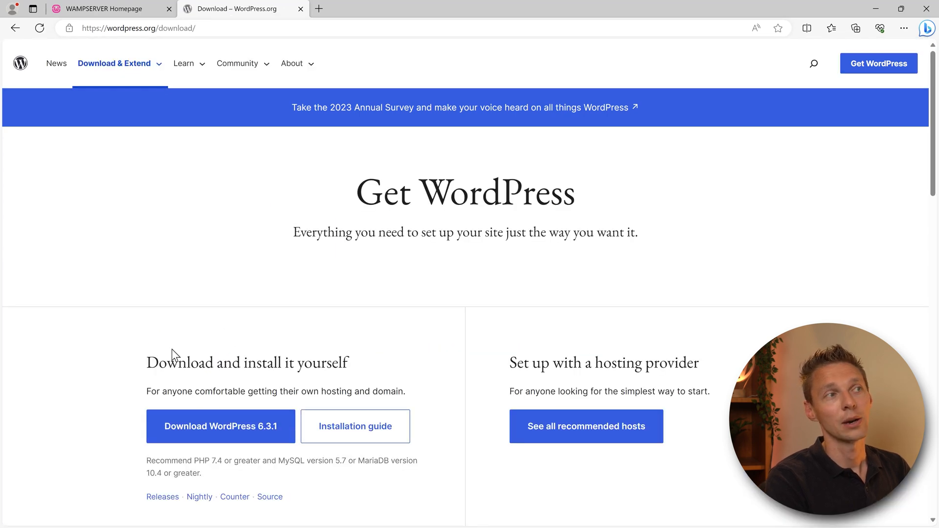
mouse_move(231, 432)
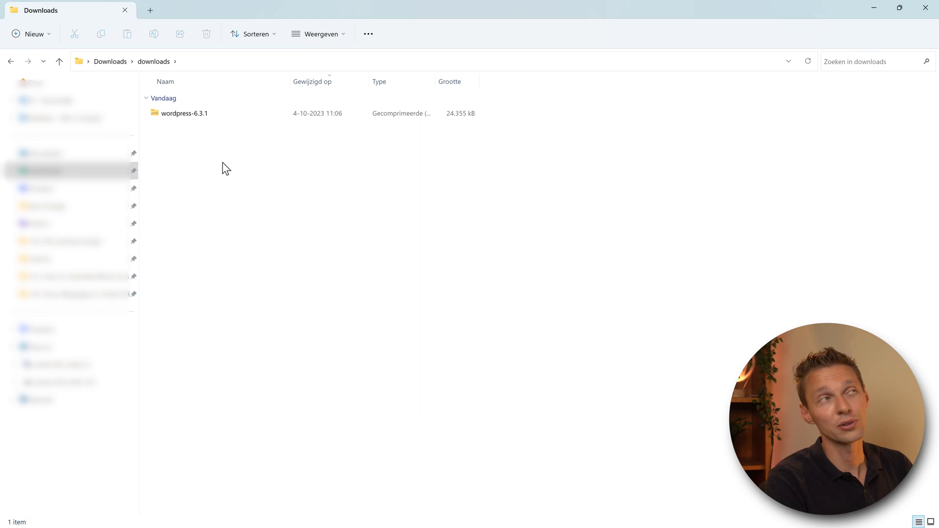
right_click(184, 114)
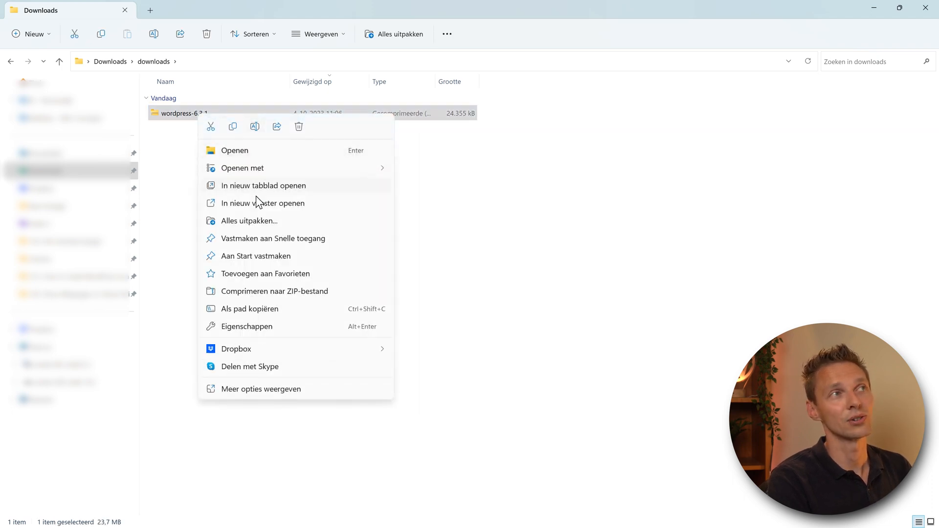
click(249, 221)
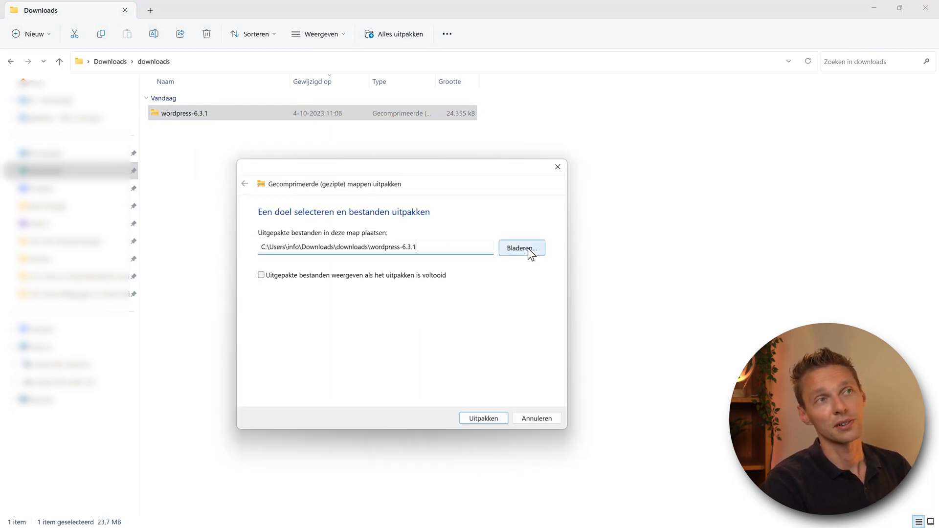
click(522, 248)
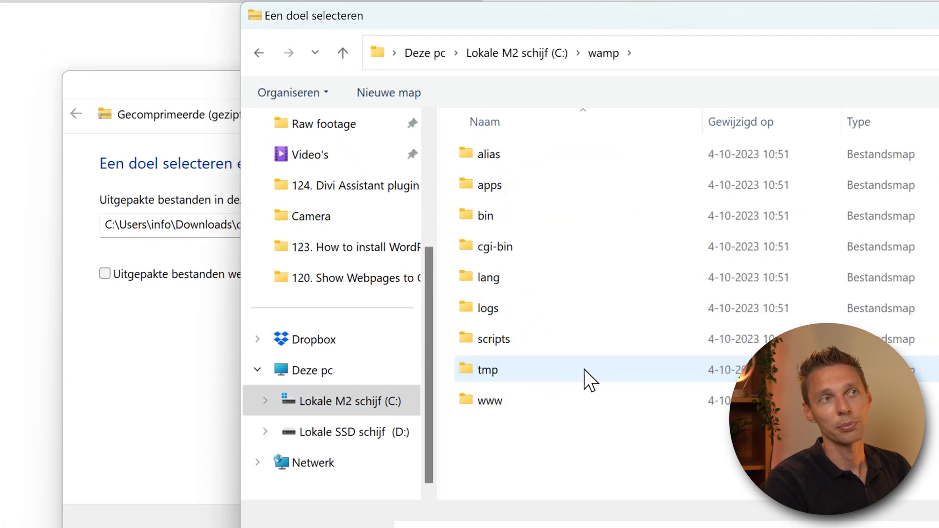
double_click(489, 401)
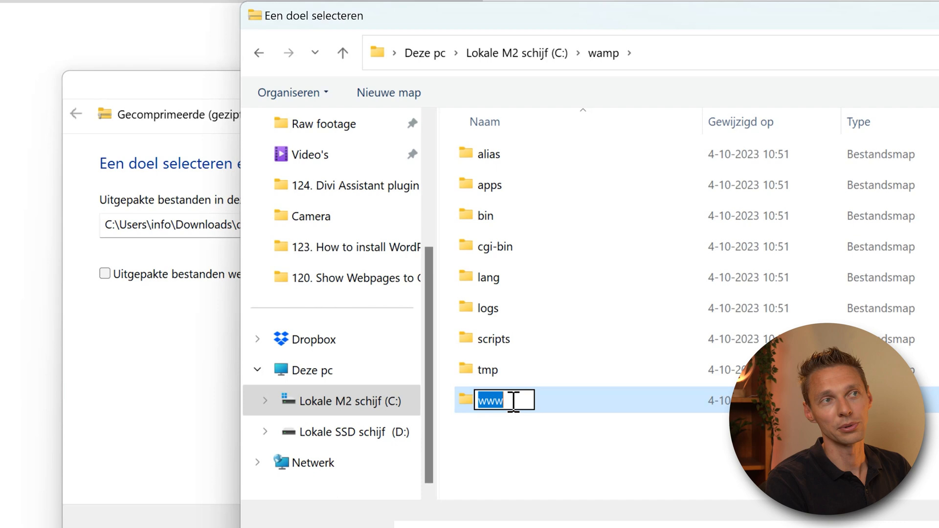
double_click(491, 401)
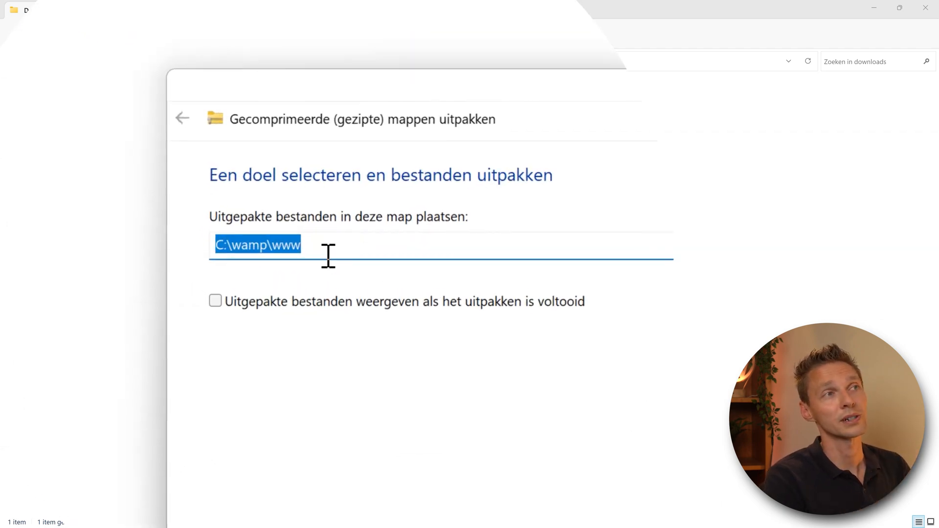
click(483, 419)
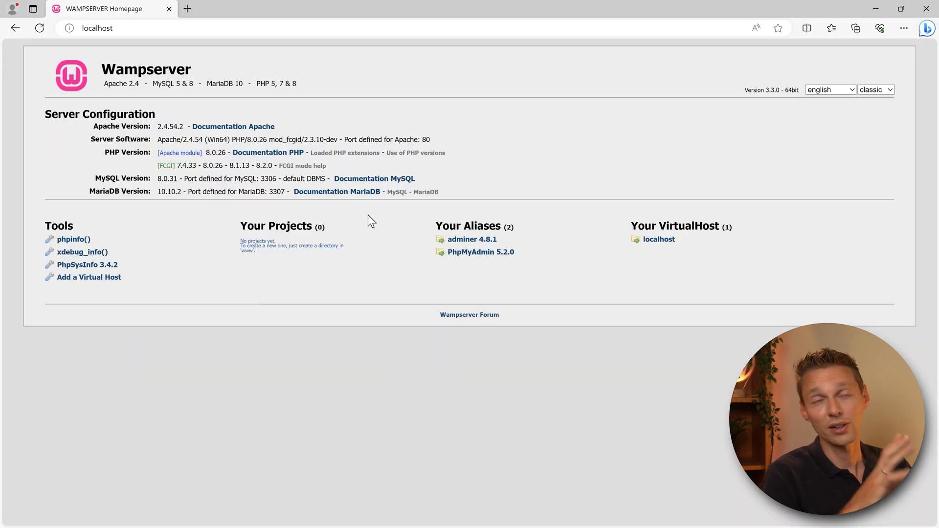
- Add a virtual host named wordpress at C:\wamp\www\wordpress with PHP in FCGI mode and a PHP version selected
click(95, 27)
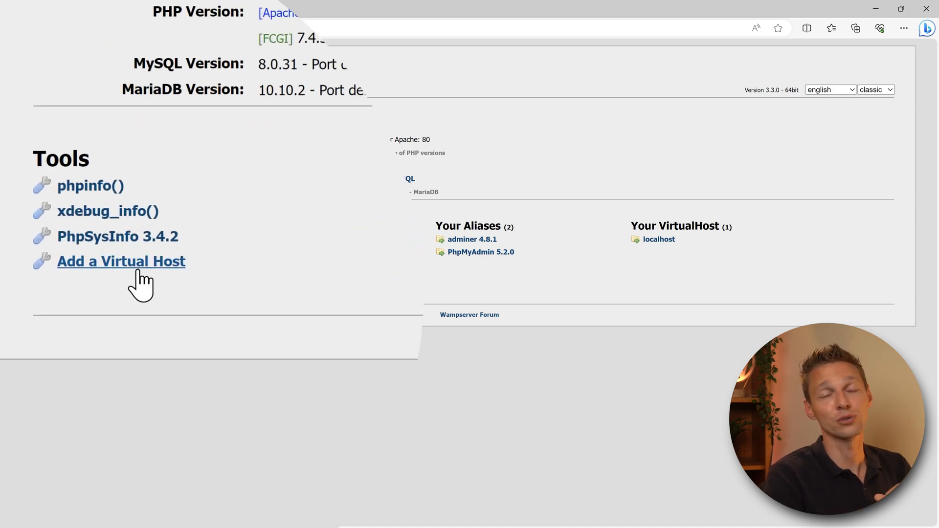
click(121, 261)
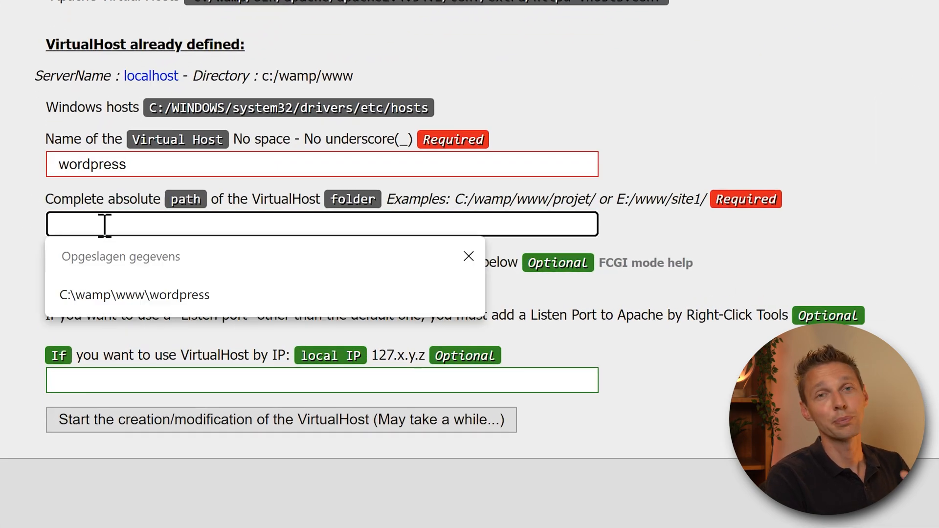
click(133, 295)
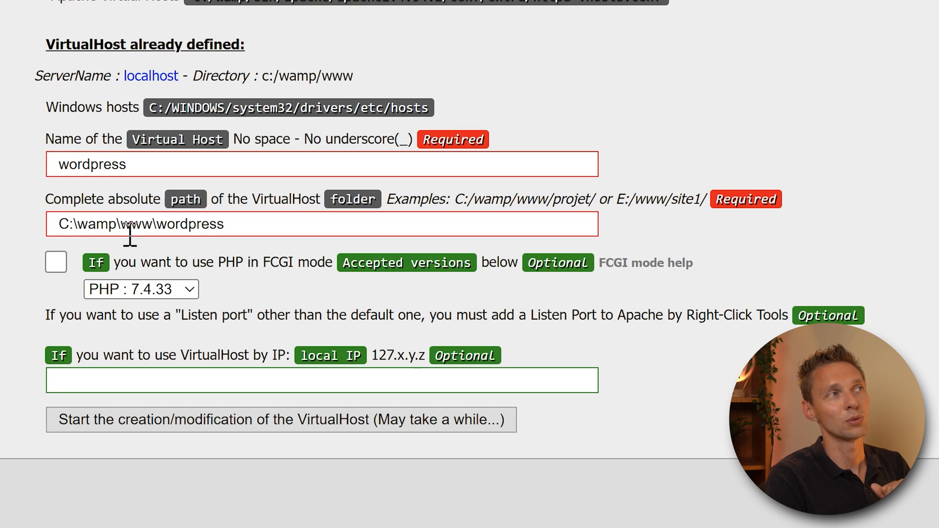
mouse_move(239, 232)
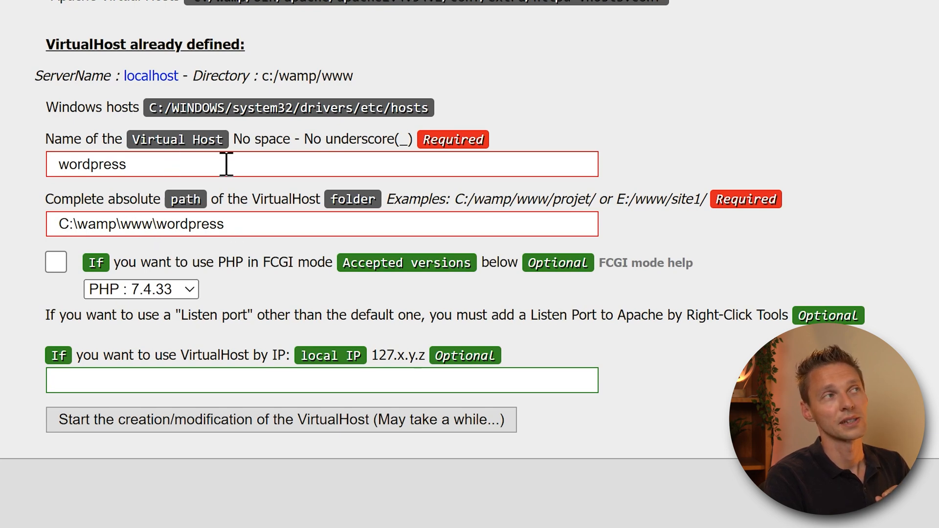
mouse_move(80, 282)
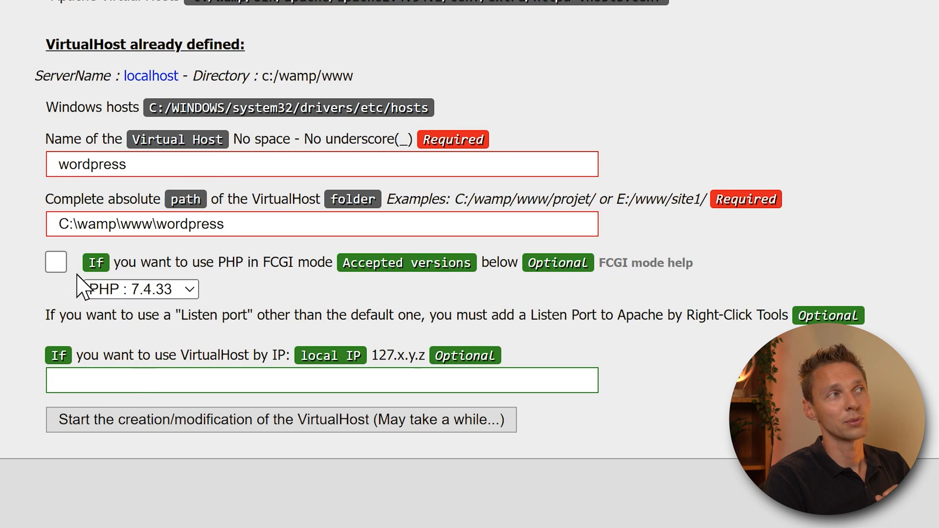
click(55, 263)
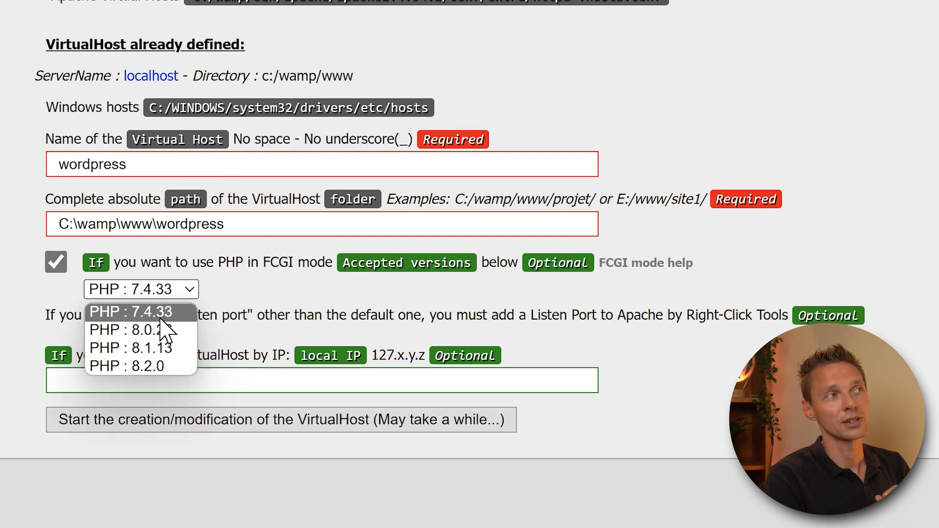
click(130, 330)
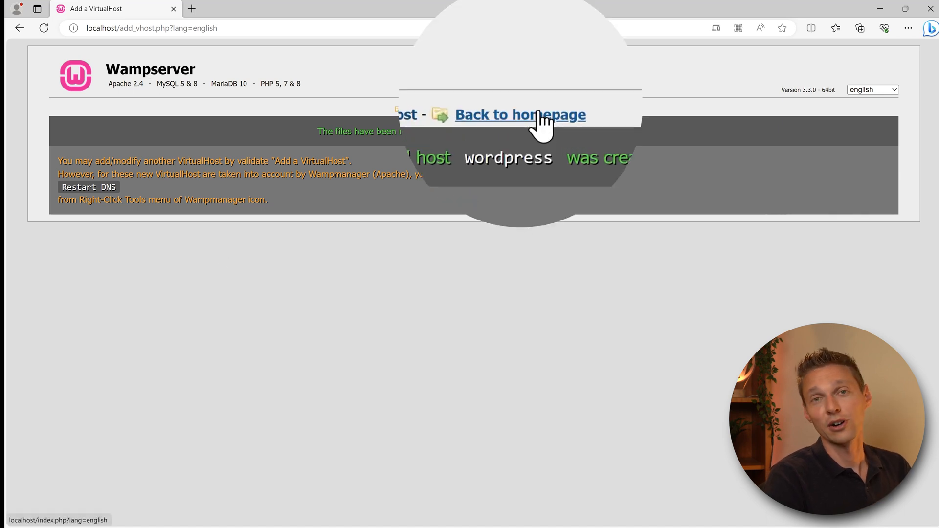
- Launch the wordpress VirtualHost, continue setup in English to the database details form, then bring localhost up in another tab
click(523, 116)
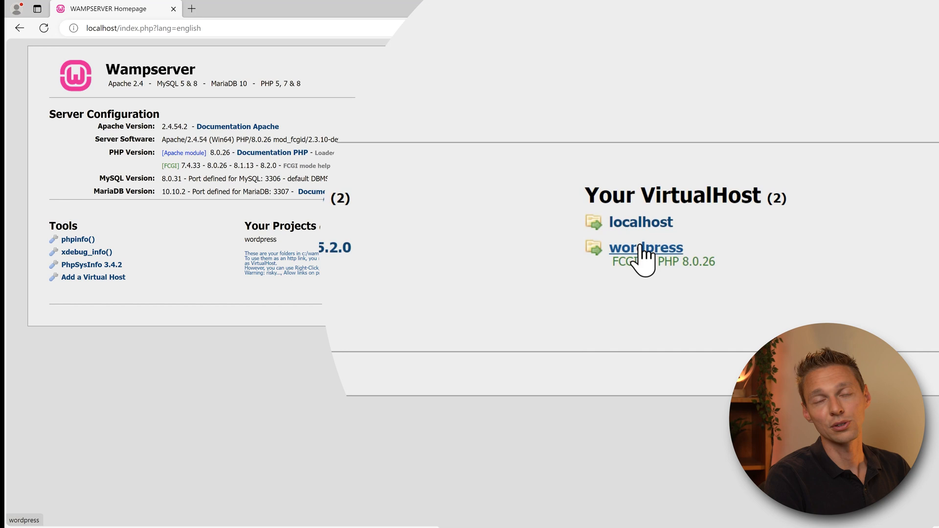
click(646, 248)
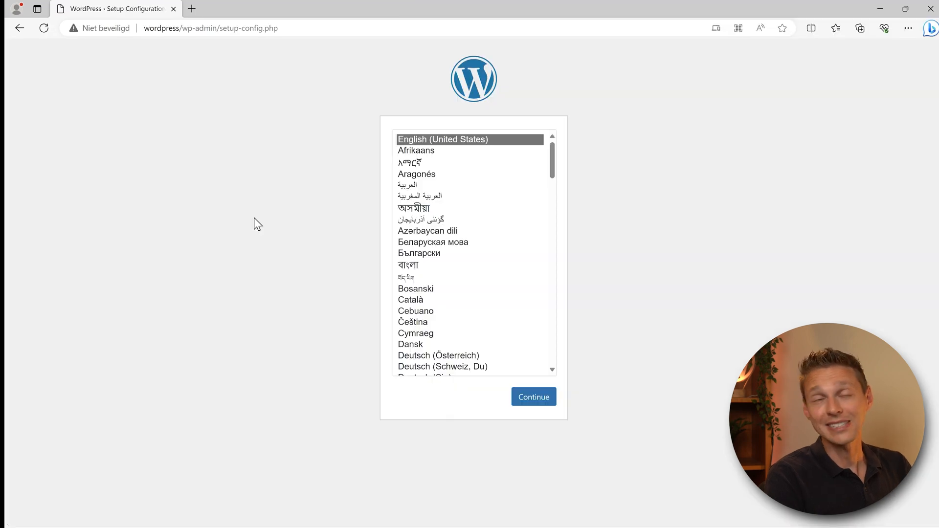
mouse_move(277, 192)
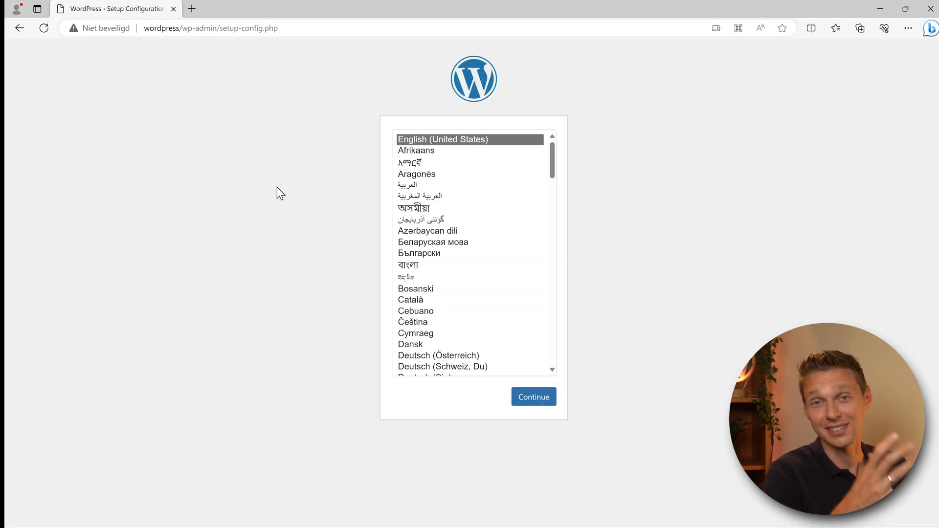
mouse_move(321, 250)
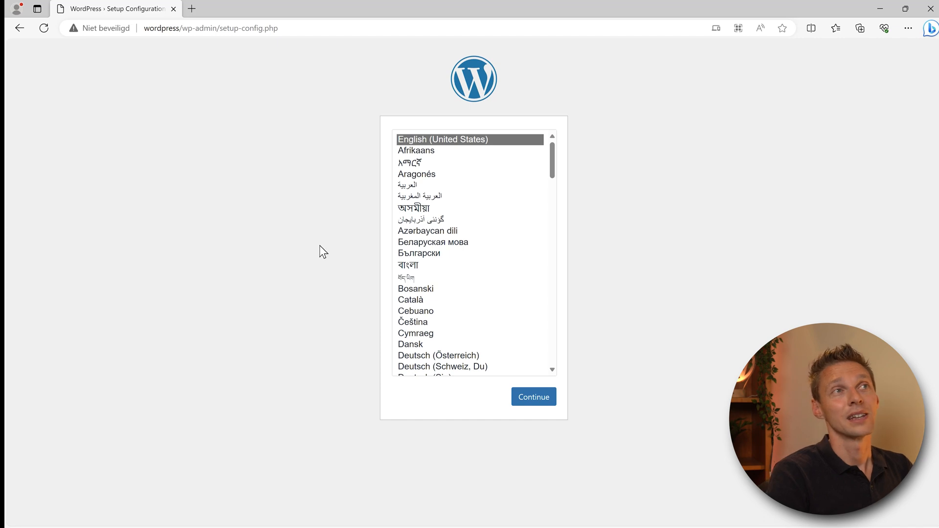
mouse_move(418, 223)
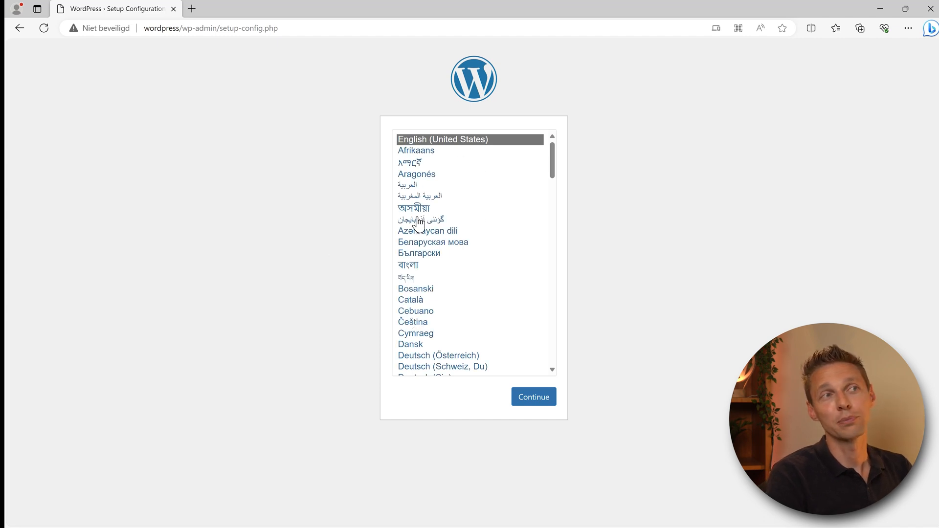
mouse_move(590, 434)
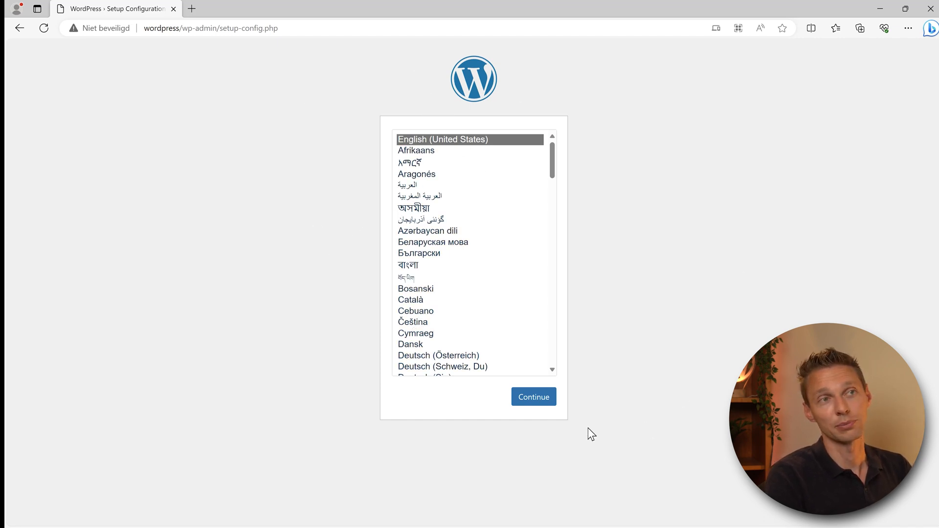
click(535, 397)
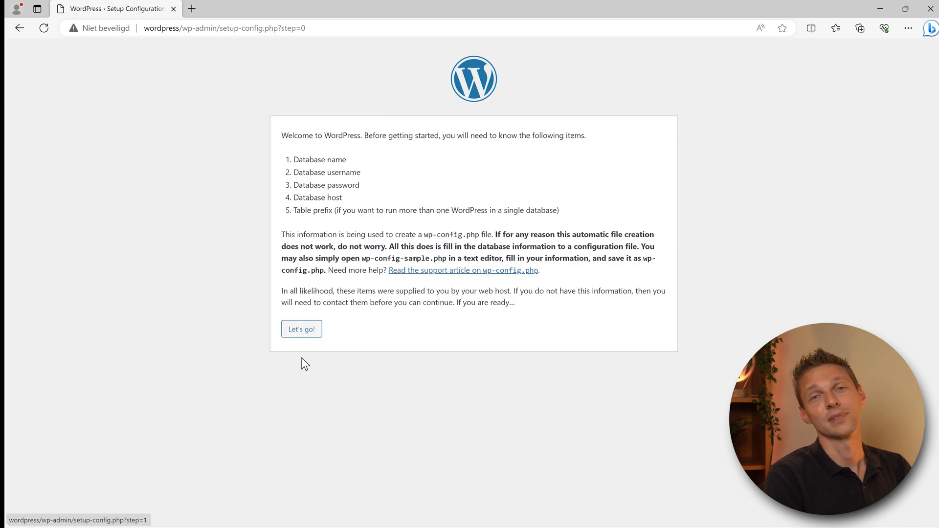
click(302, 329)
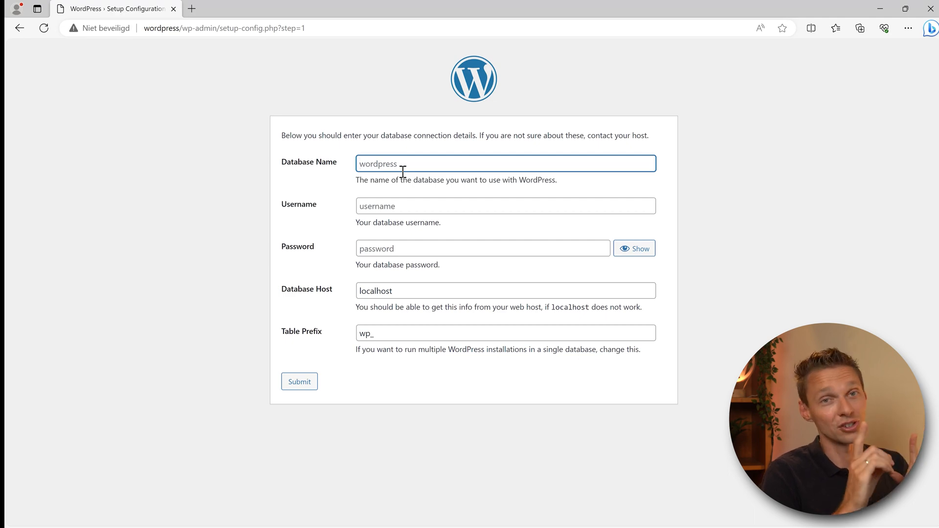
mouse_move(223, 92)
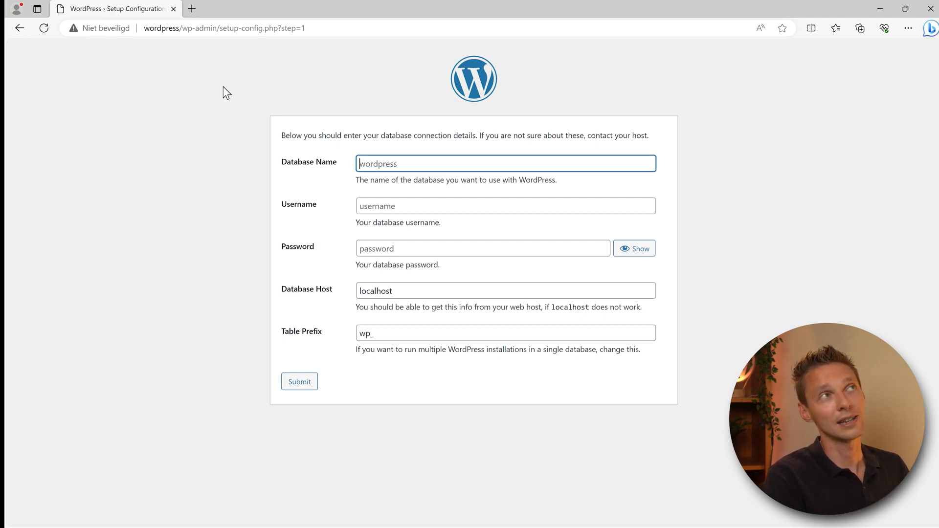
click(195, 8)
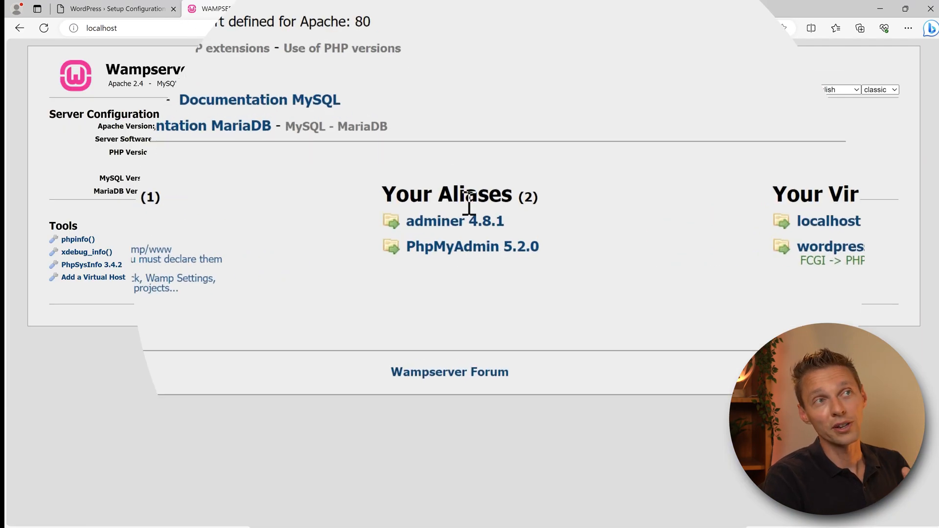
- In phpMyAdmin's Databases list, create a new empty database named wordpress_site
click(473, 246)
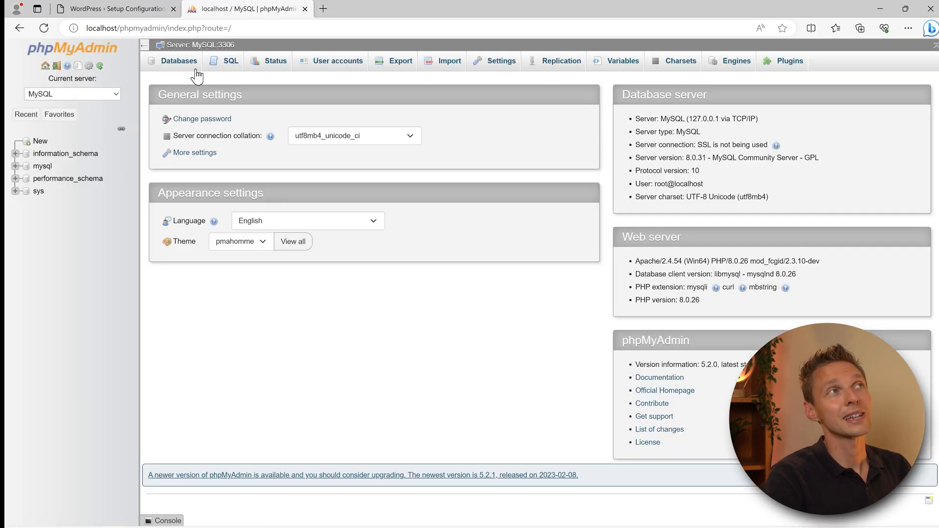
click(178, 61)
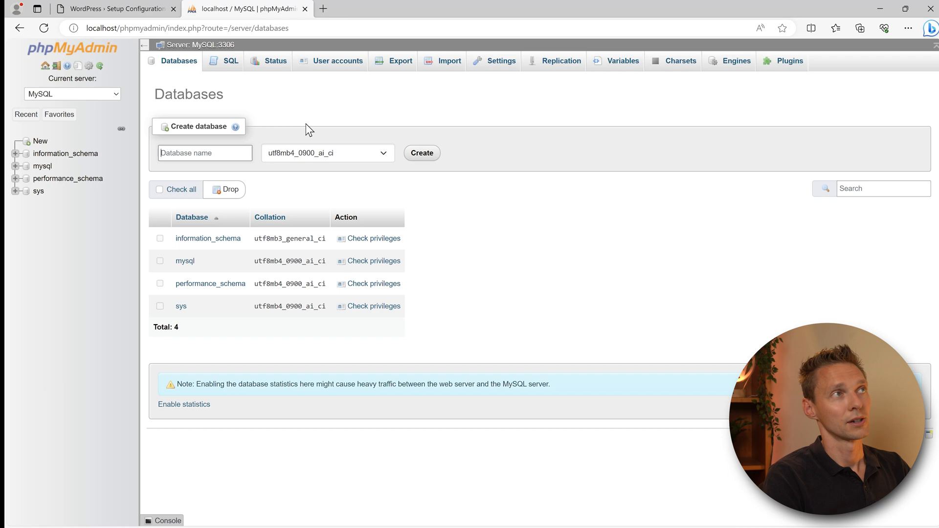
click(204, 152)
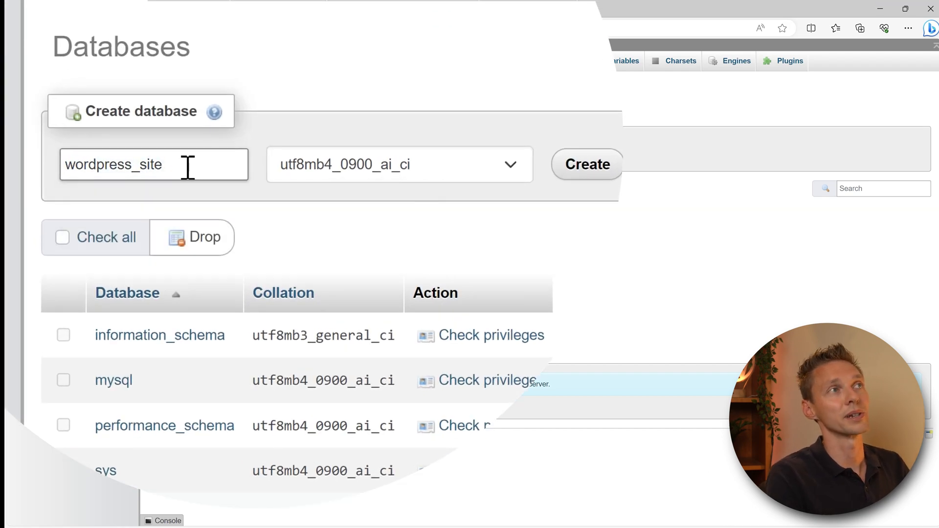
mouse_move(593, 190)
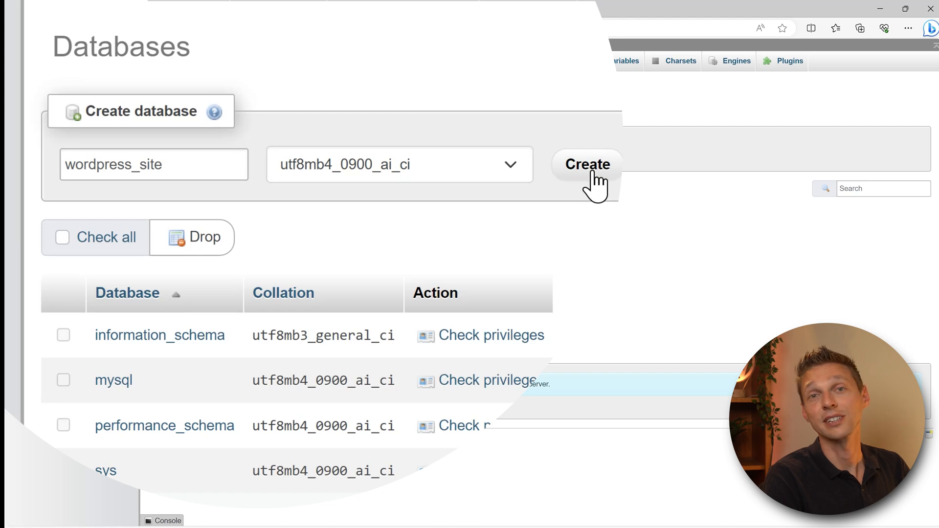
click(587, 165)
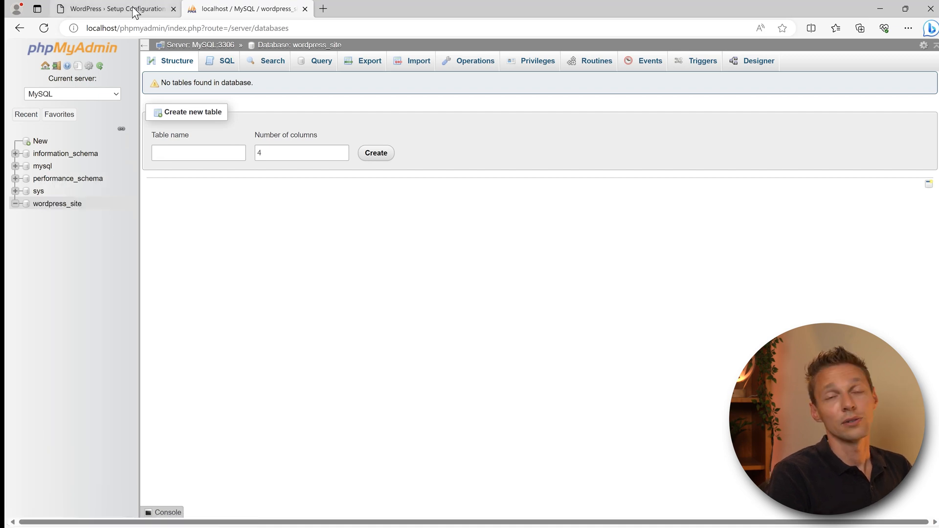
- Back in the setup form, enter database name wordpress_site and username root with blank password
click(116, 9)
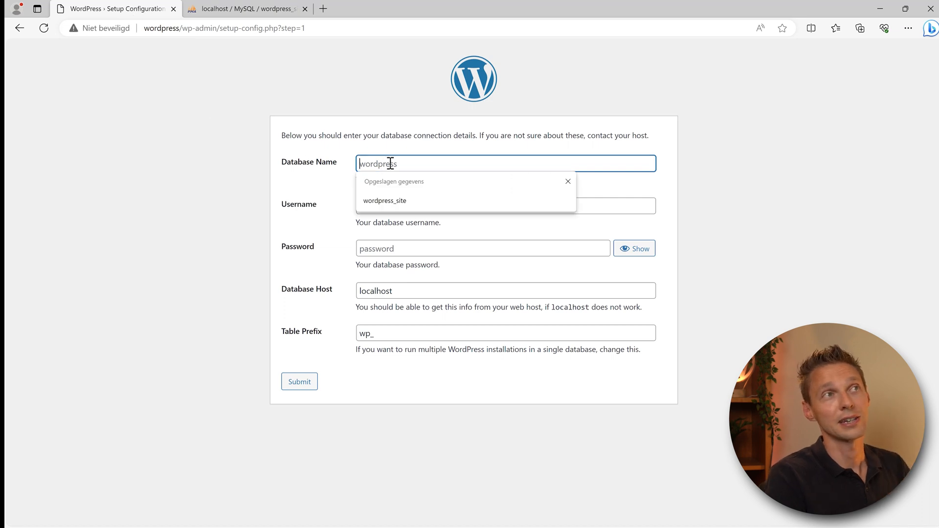
click(385, 202)
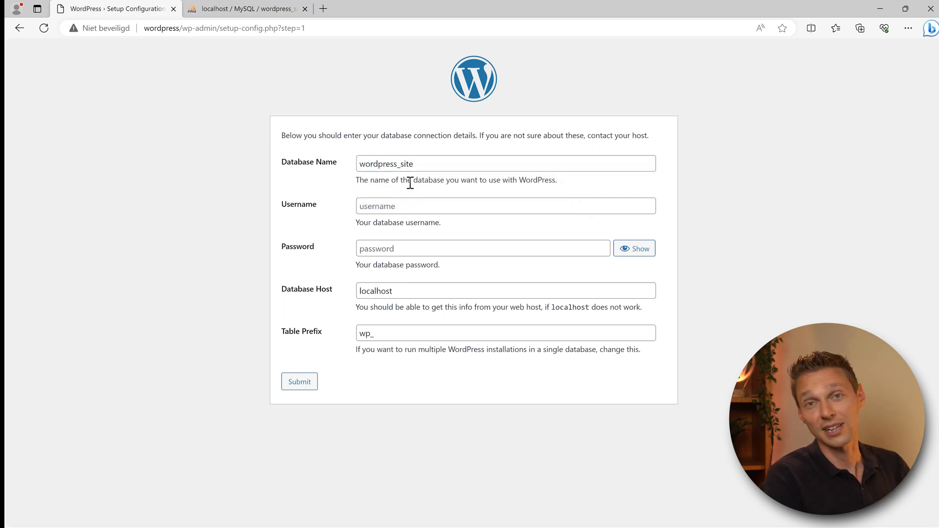
mouse_move(413, 180)
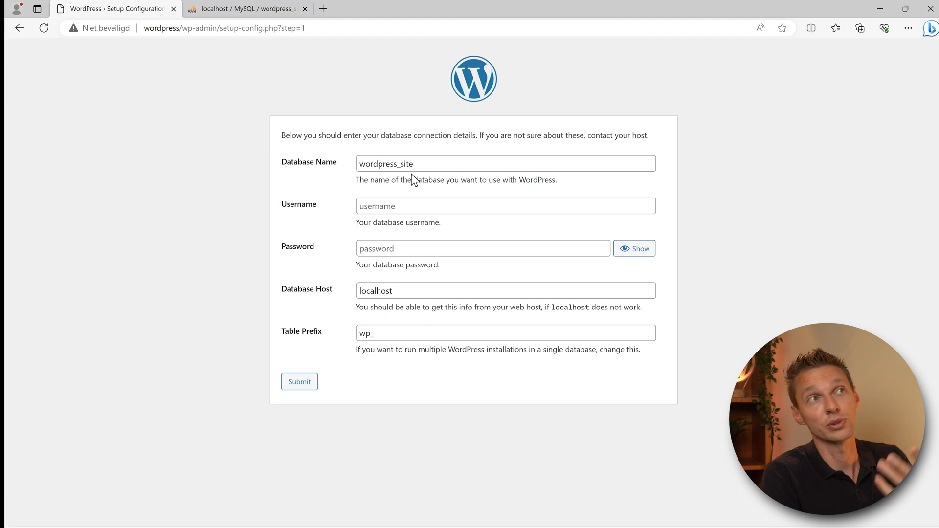
click(506, 206)
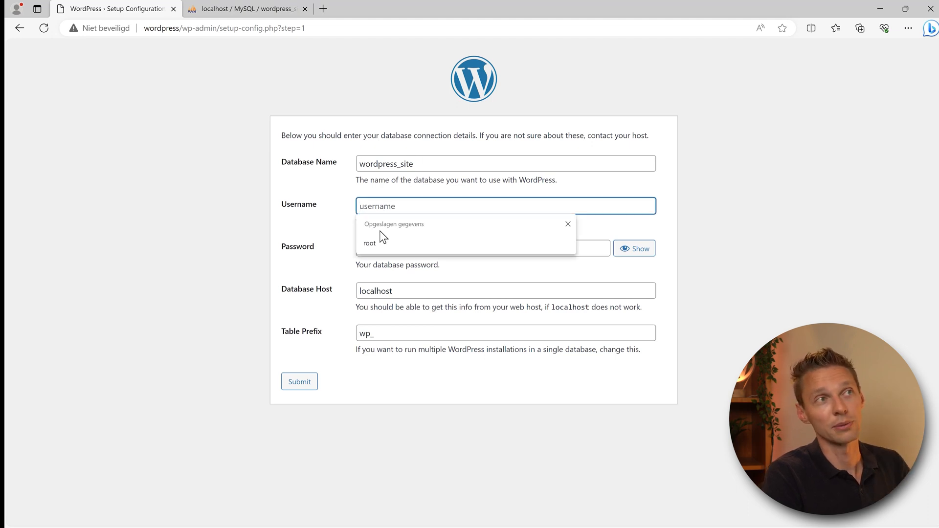
click(370, 243)
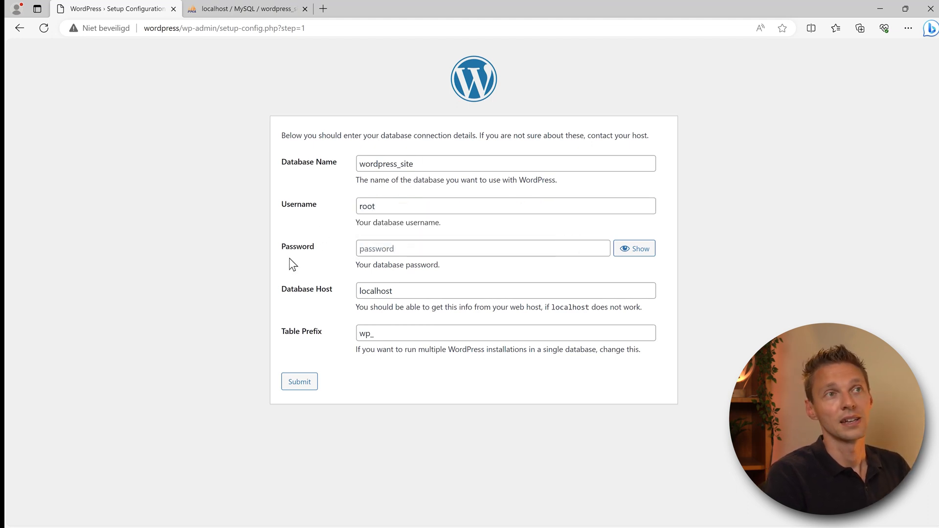
mouse_move(314, 348)
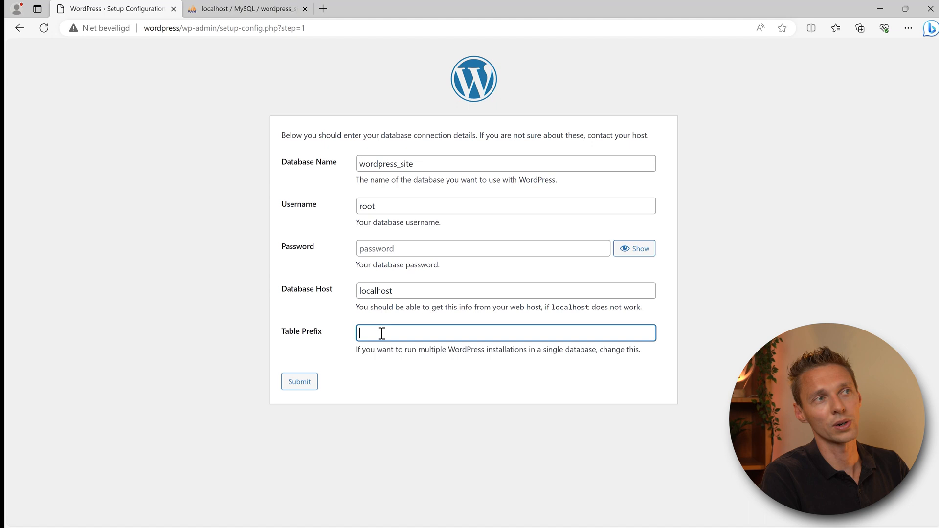
- Set the table prefix to skfiwW92_ and submit the database connection details
text(skfiwW92_)
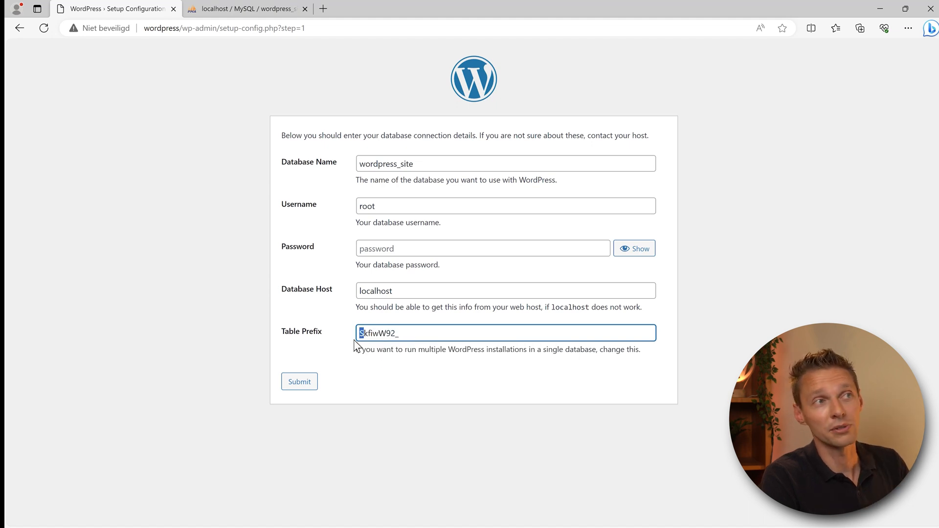
click(300, 382)
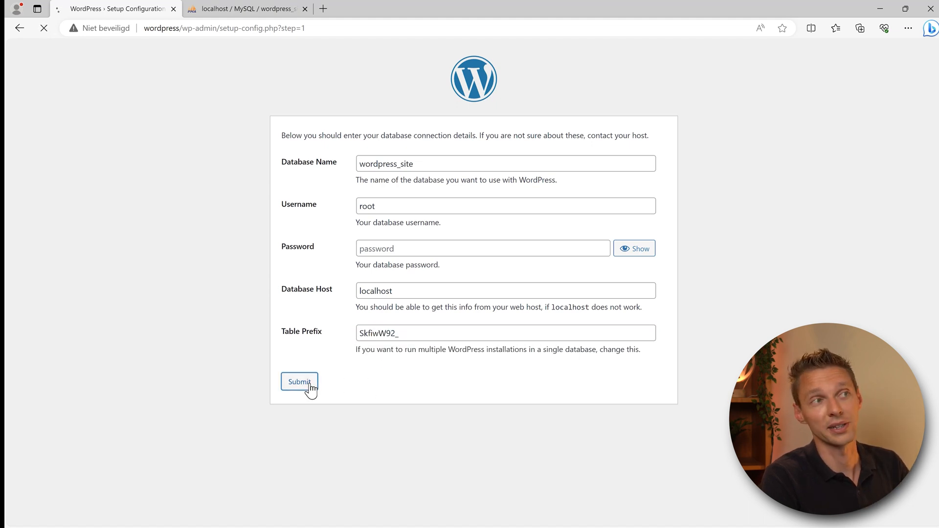
click(299, 382)
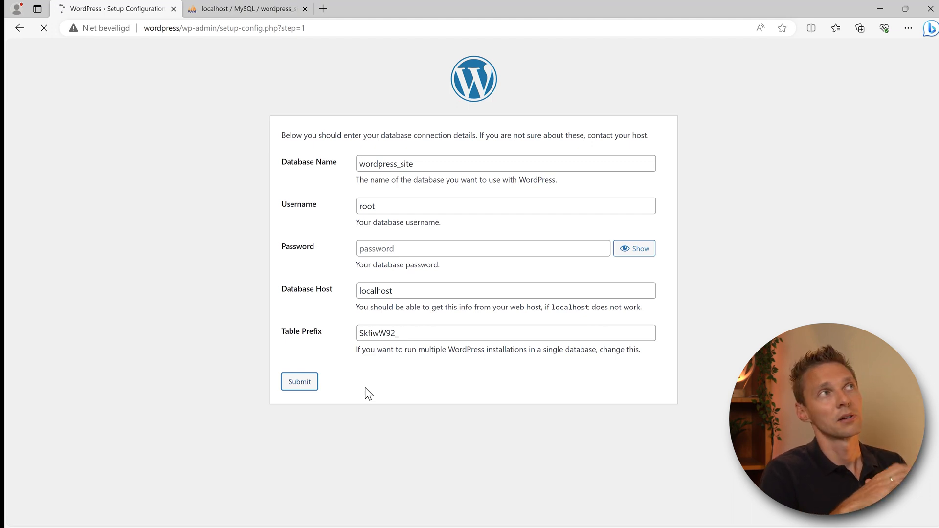
click(300, 382)
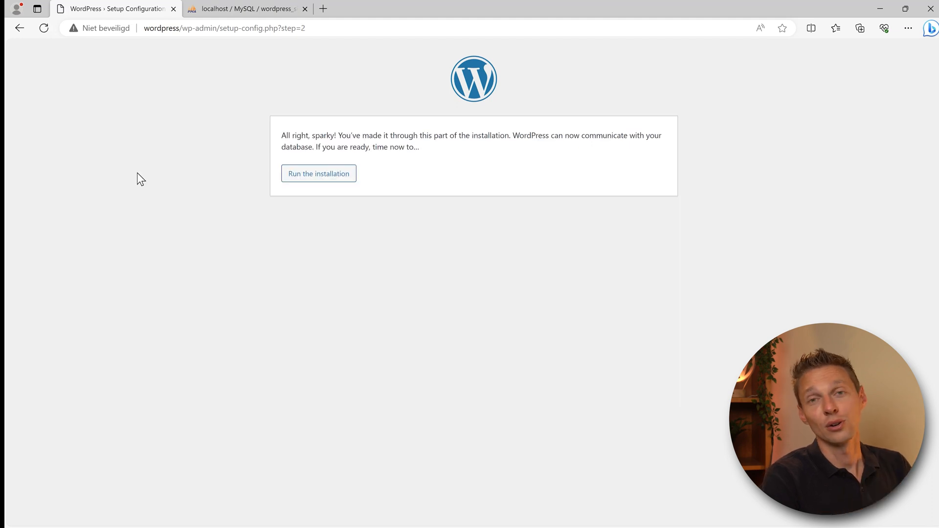
mouse_move(323, 189)
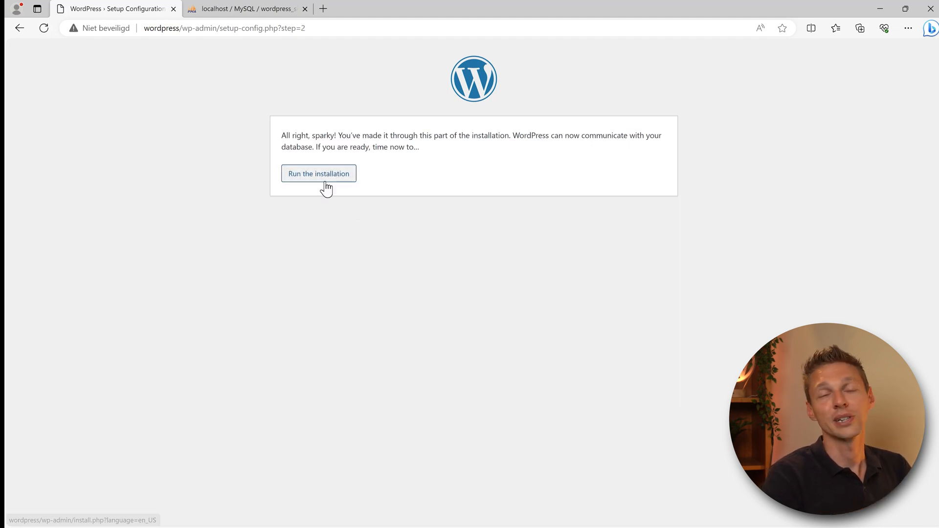
- Run the WordPress installation to reach the site information form
click(319, 175)
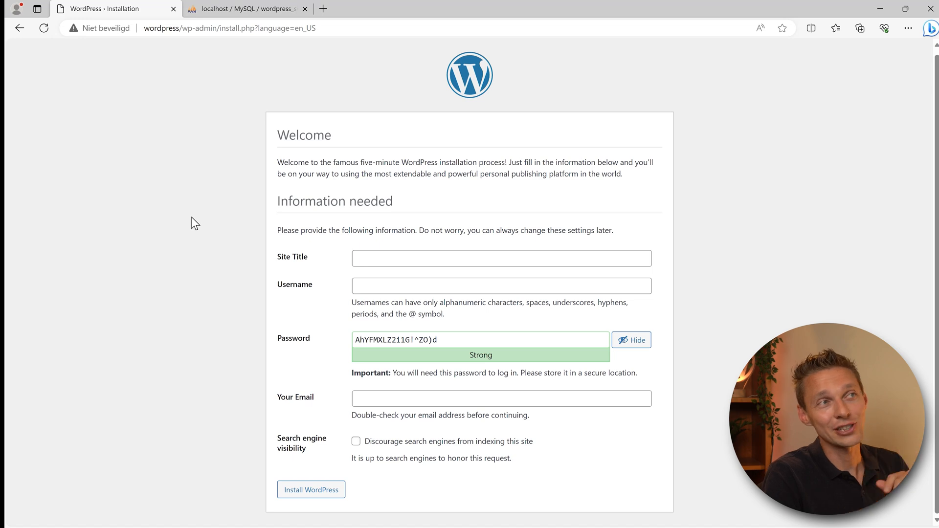
mouse_move(320, 368)
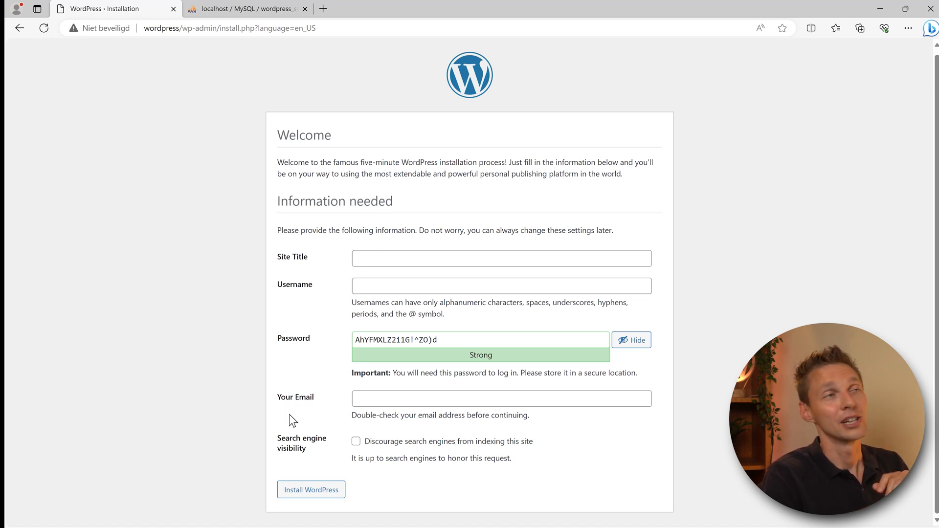
mouse_move(272, 390)
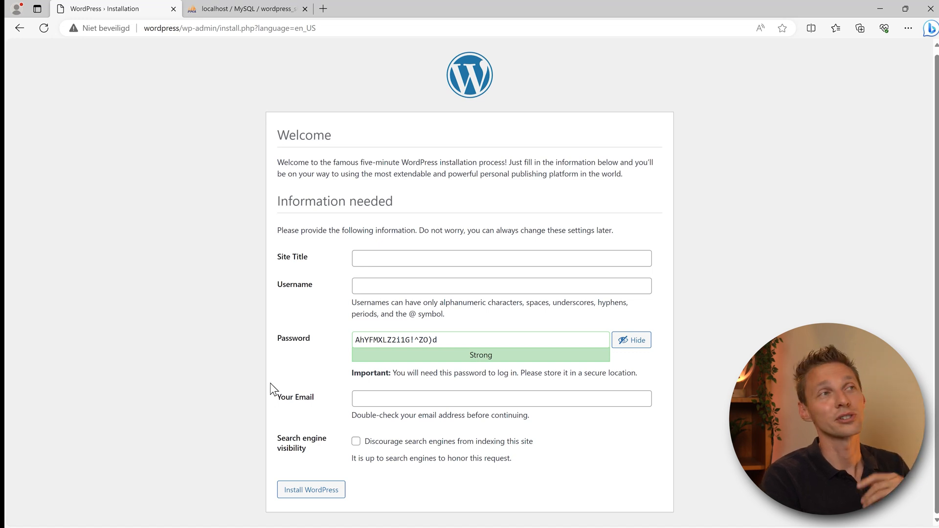
click(502, 258)
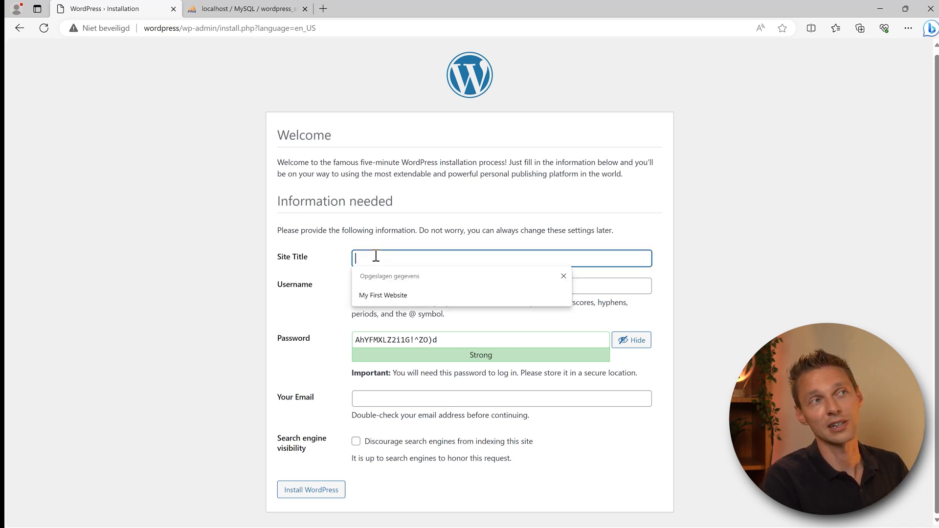
text(Matt)
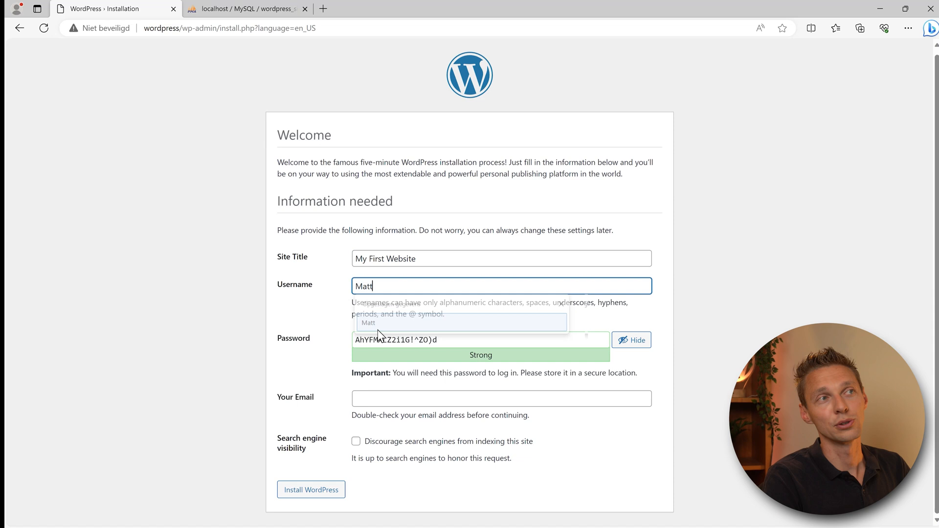
right_click(387, 341)
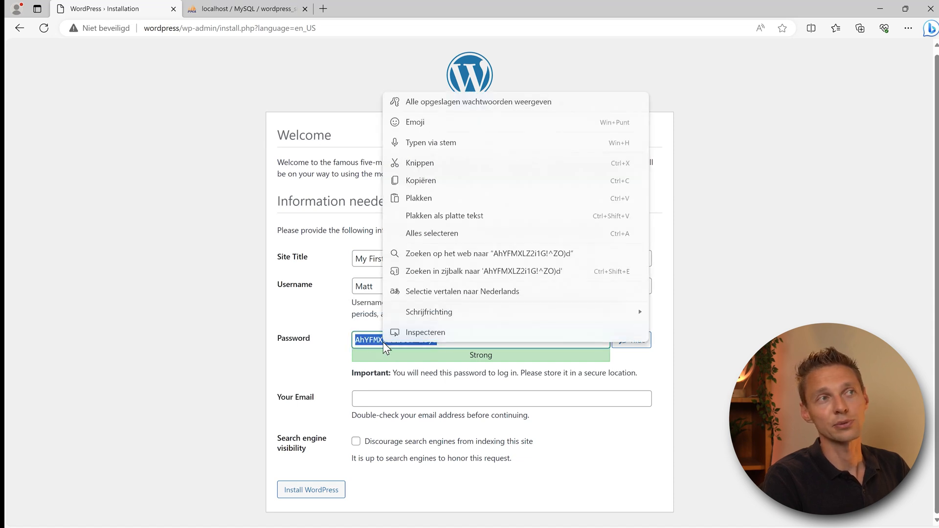
click(280, 383)
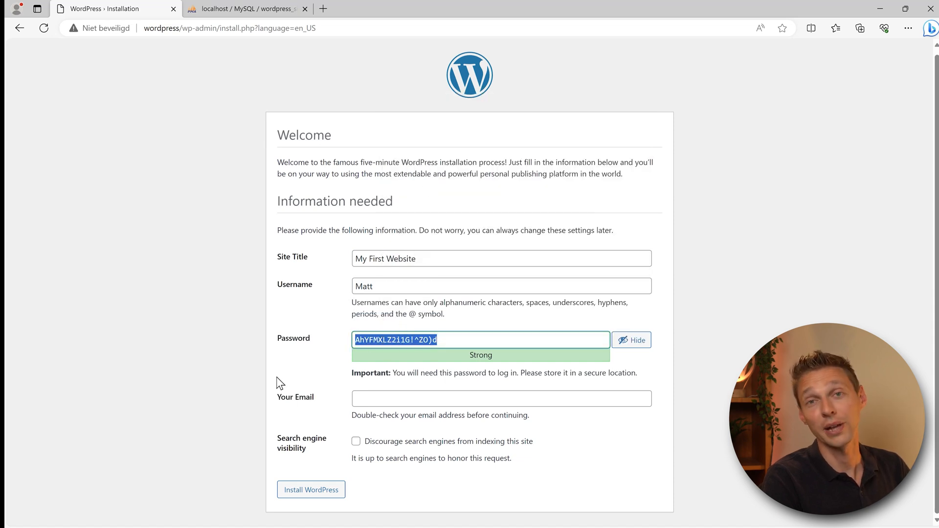
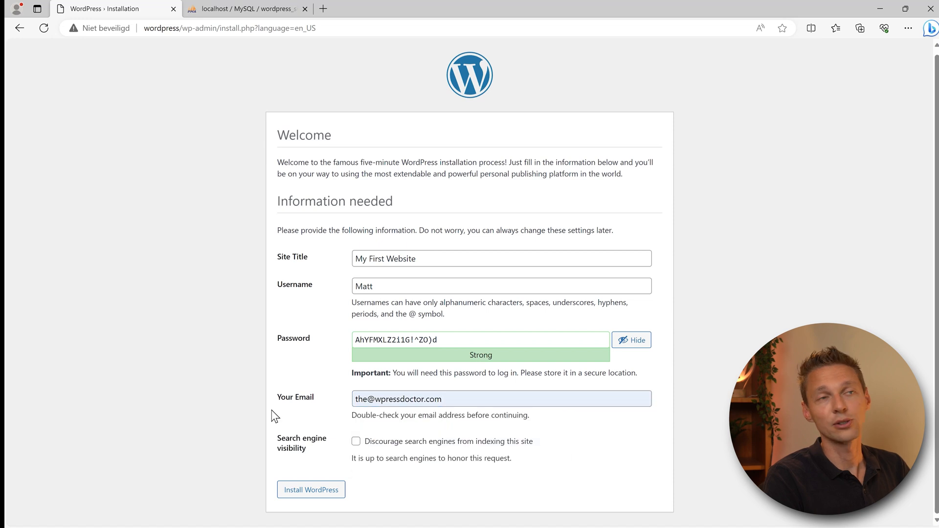
- Install WordPress and proceed from the Success page to the login page
click(311, 490)
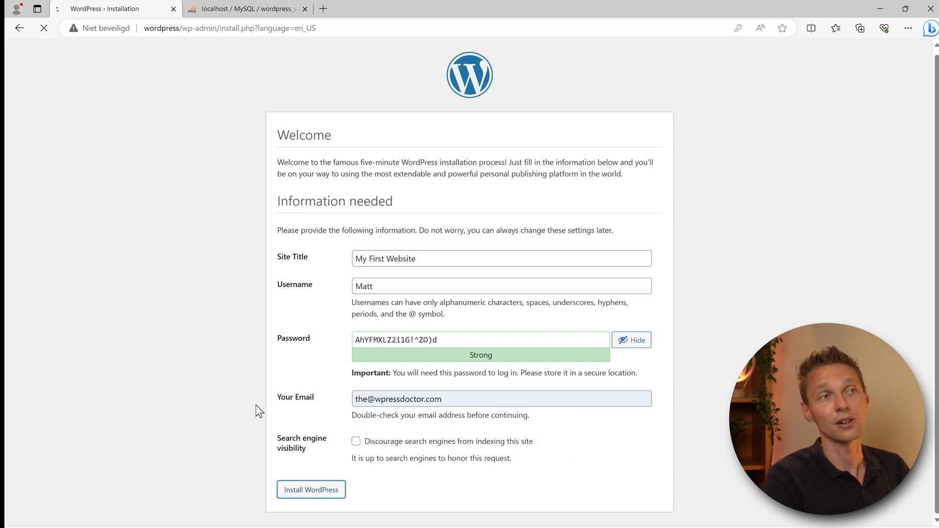
mouse_move(221, 371)
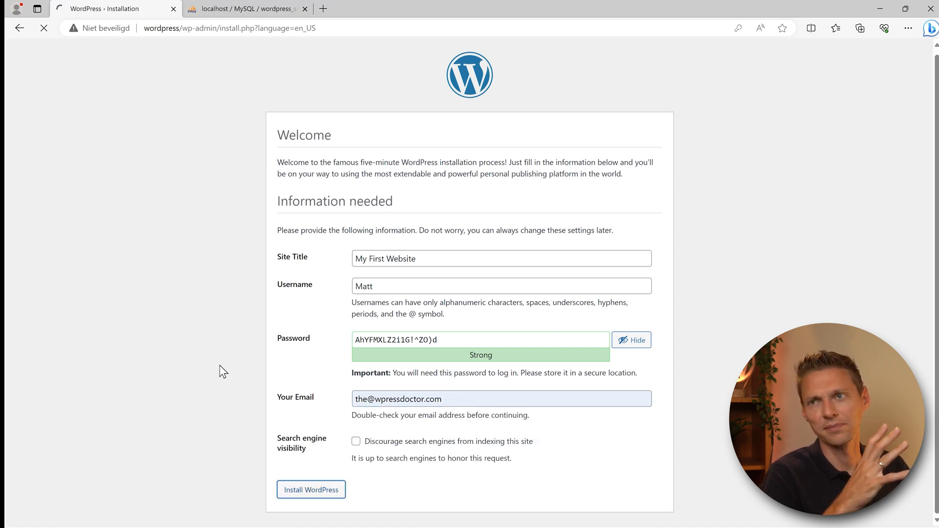
mouse_move(200, 298)
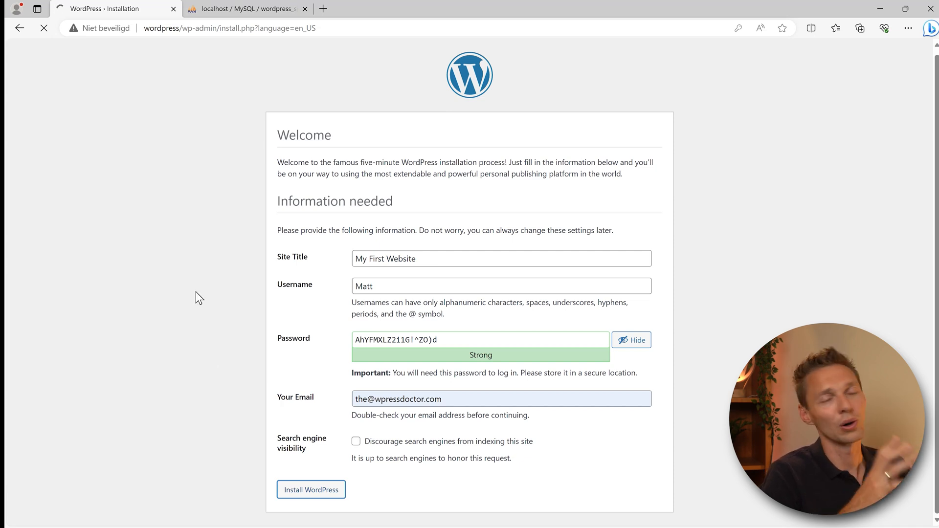
click(312, 489)
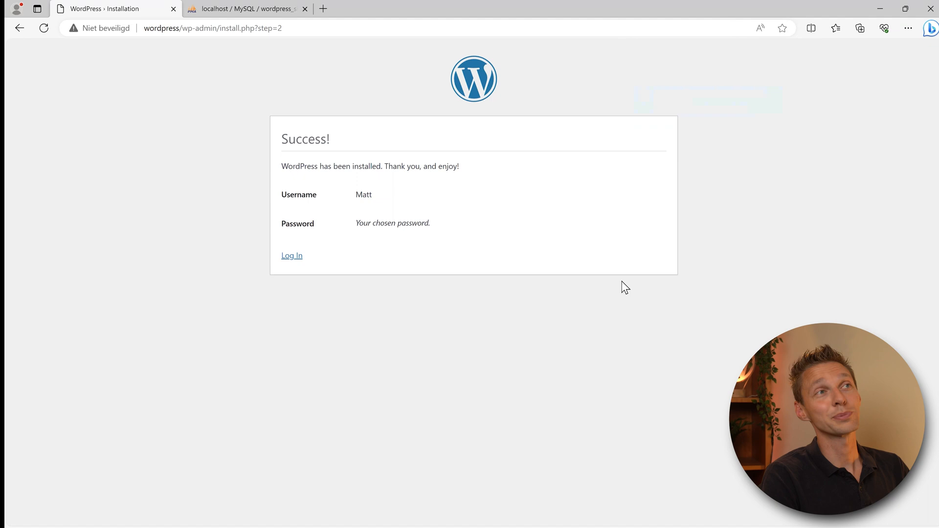
mouse_move(255, 272)
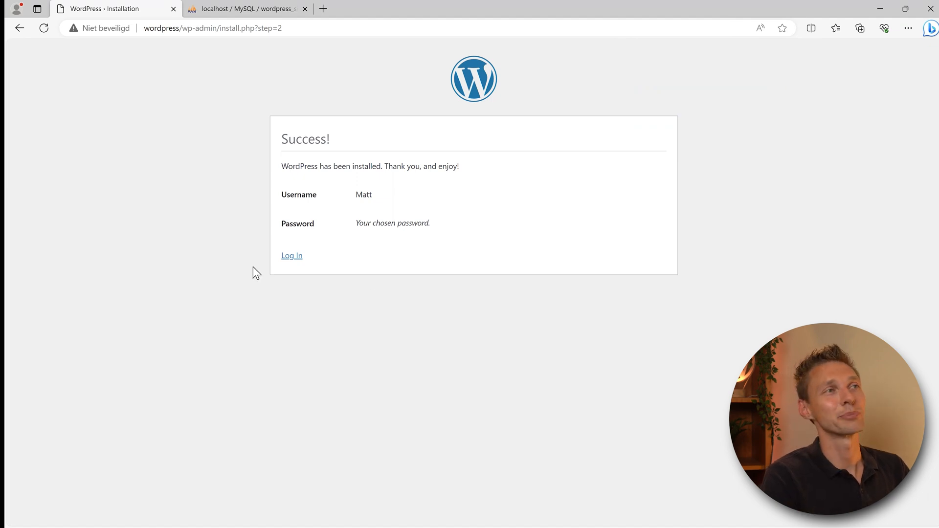
click(292, 255)
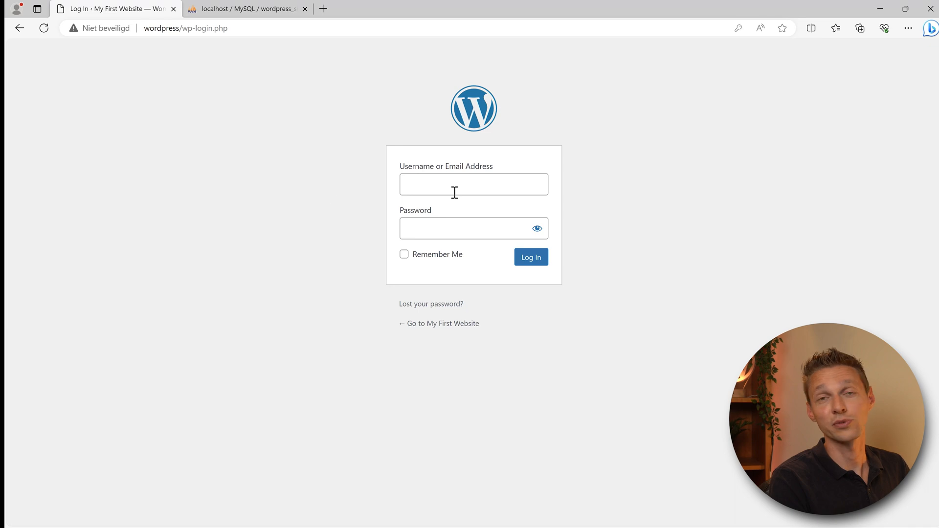
- Sign in as Matt using the browser's saved credentials to reach the My First Website dashboard
text(Ma)
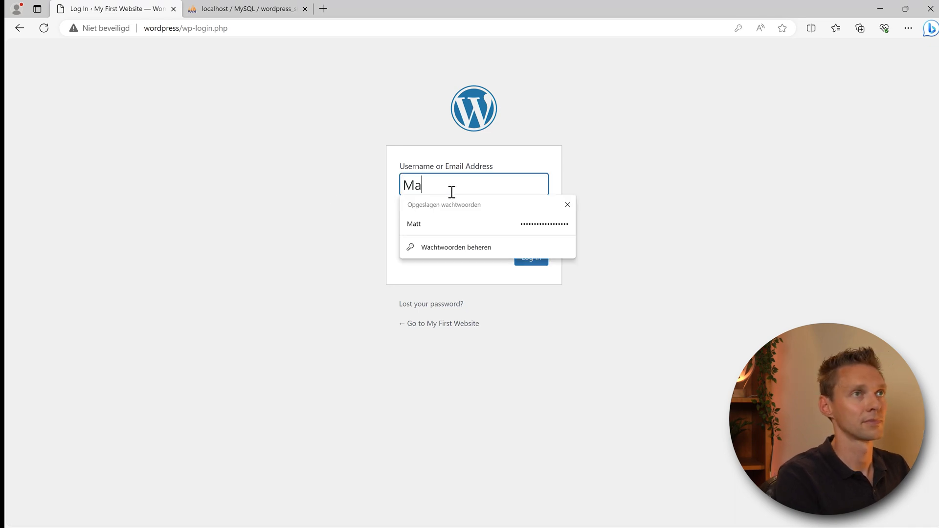
click(532, 258)
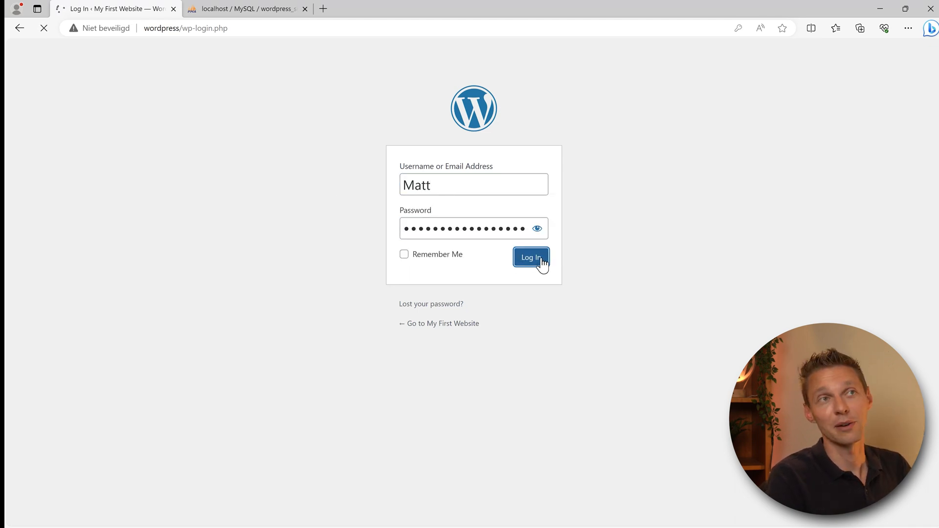
click(530, 257)
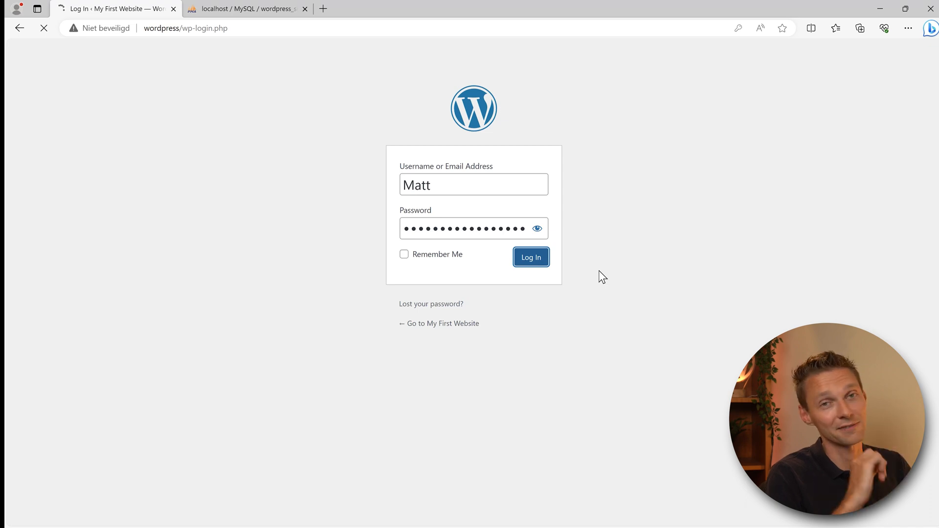
click(532, 258)
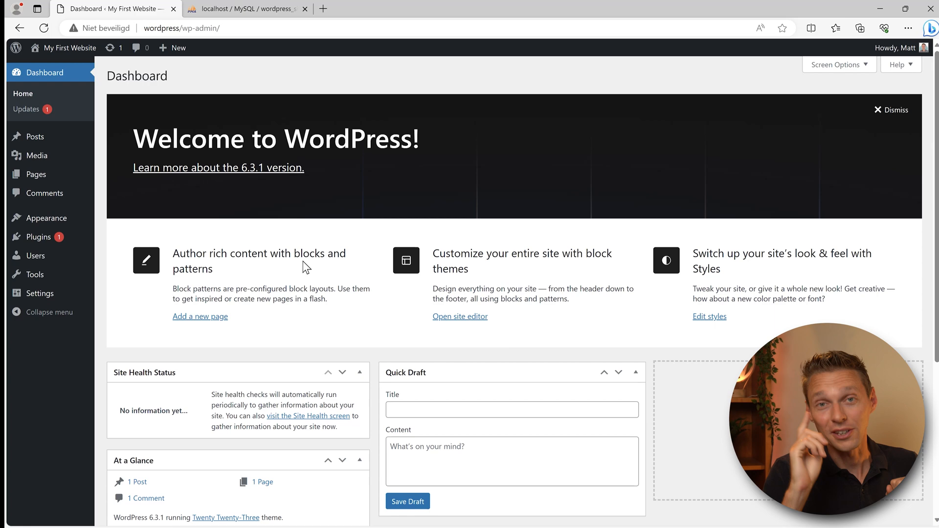
mouse_move(346, 182)
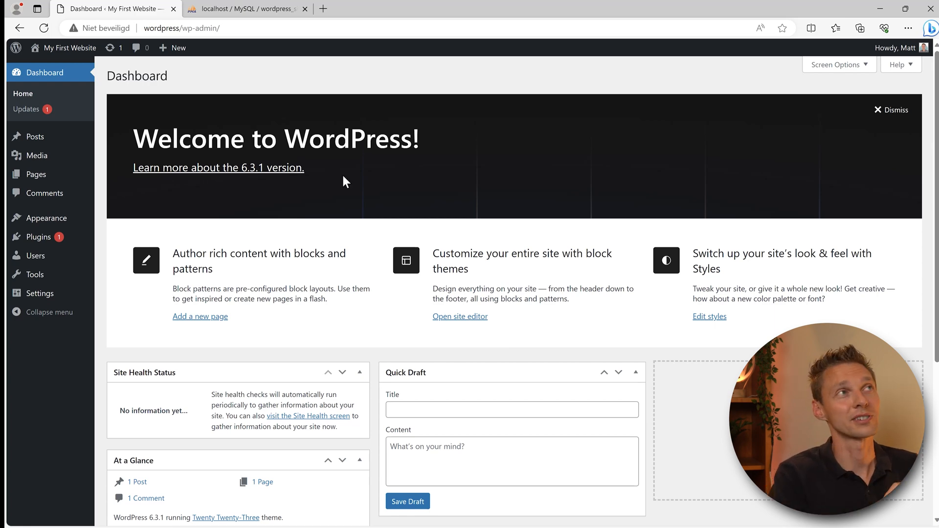
click(183, 28)
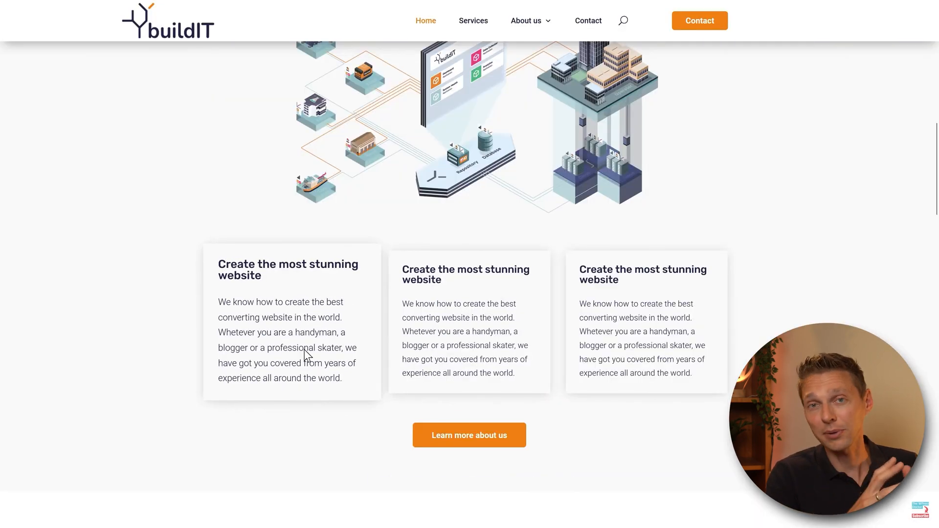
scroll(down, 3)
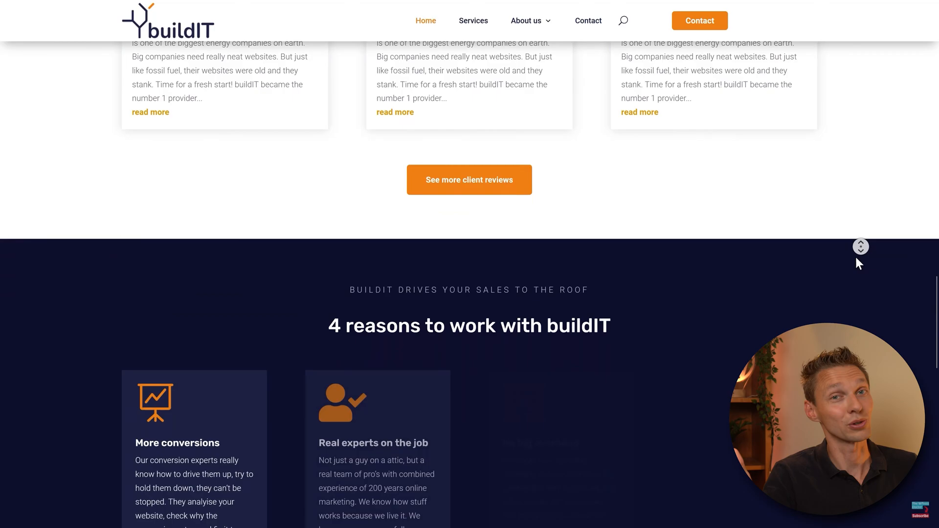